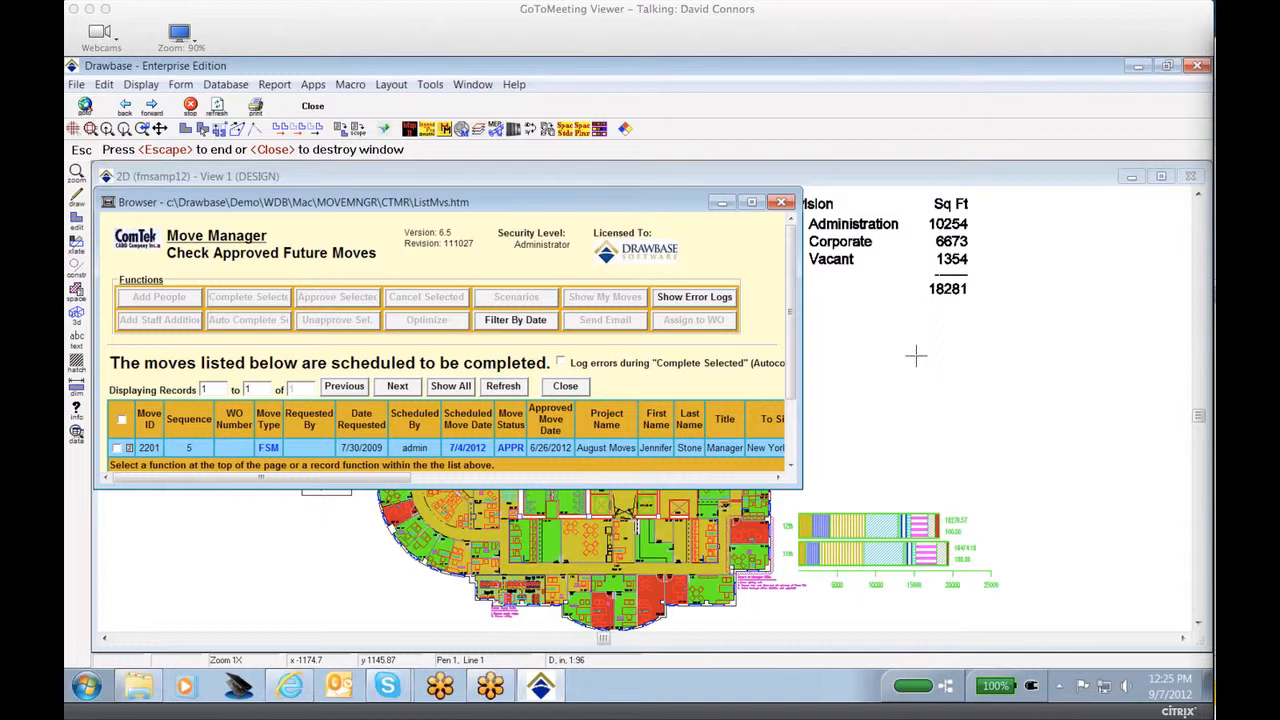
pyautogui.moveTo(920, 354)
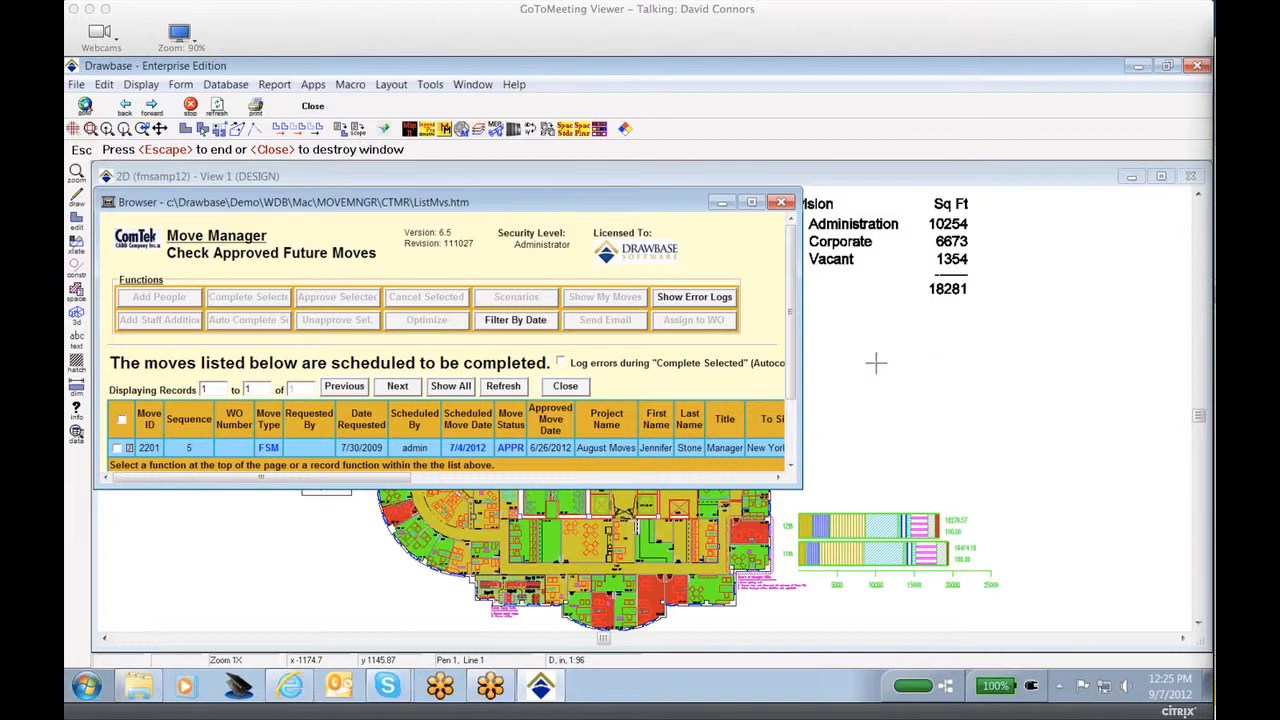
pyautogui.moveTo(400, 250)
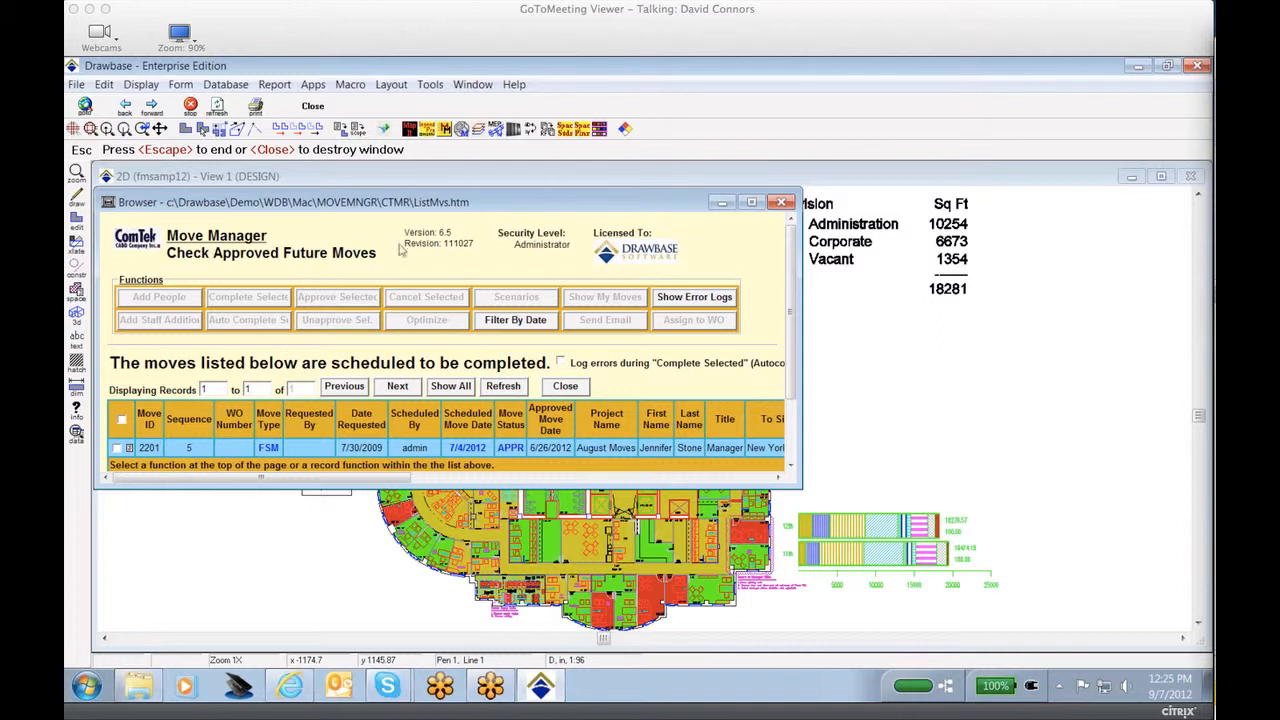
pyautogui.moveTo(772, 314)
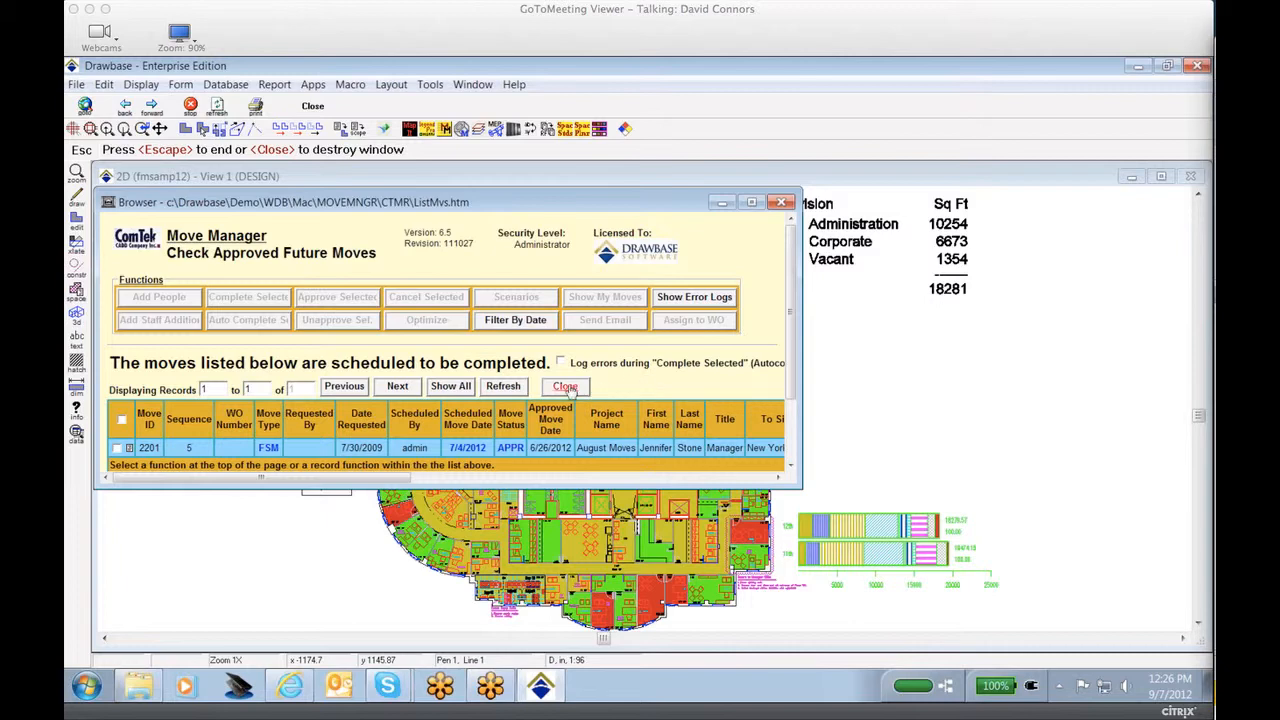
# Close the Check Approved Future Moves list to return to the Move Manager main menu
pyautogui.click(564, 386)
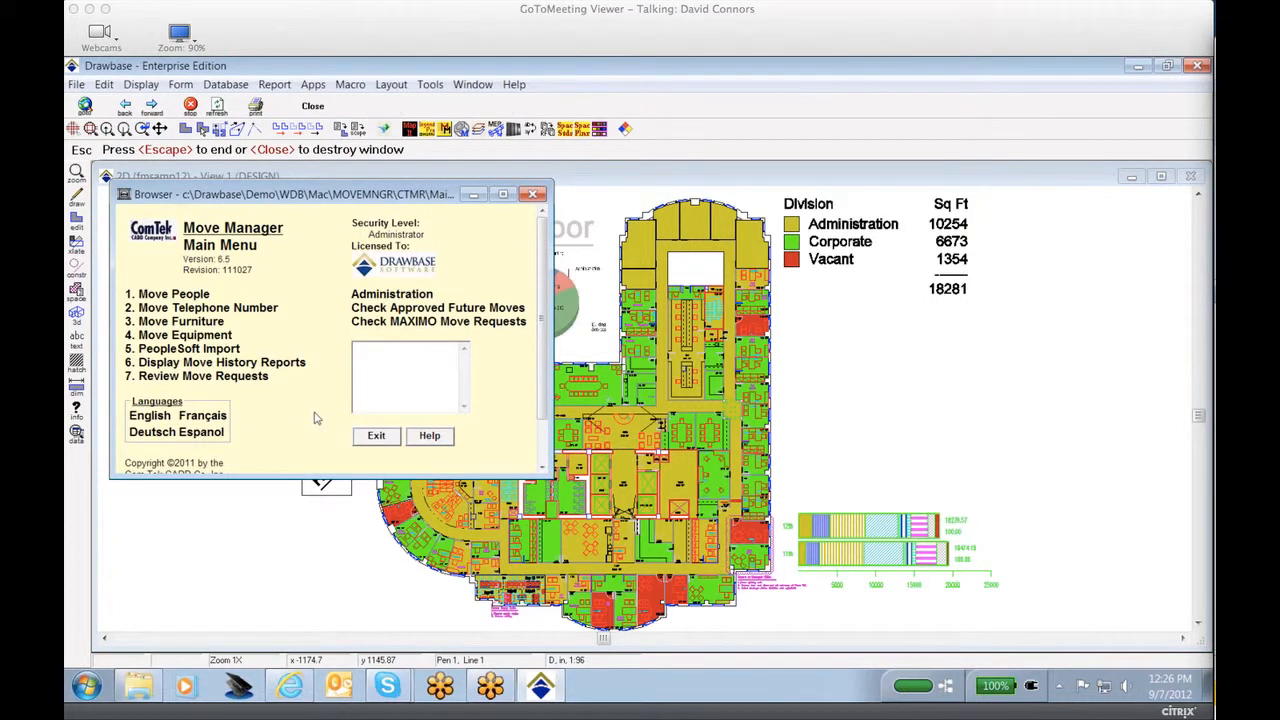
pyautogui.moveTo(250, 392)
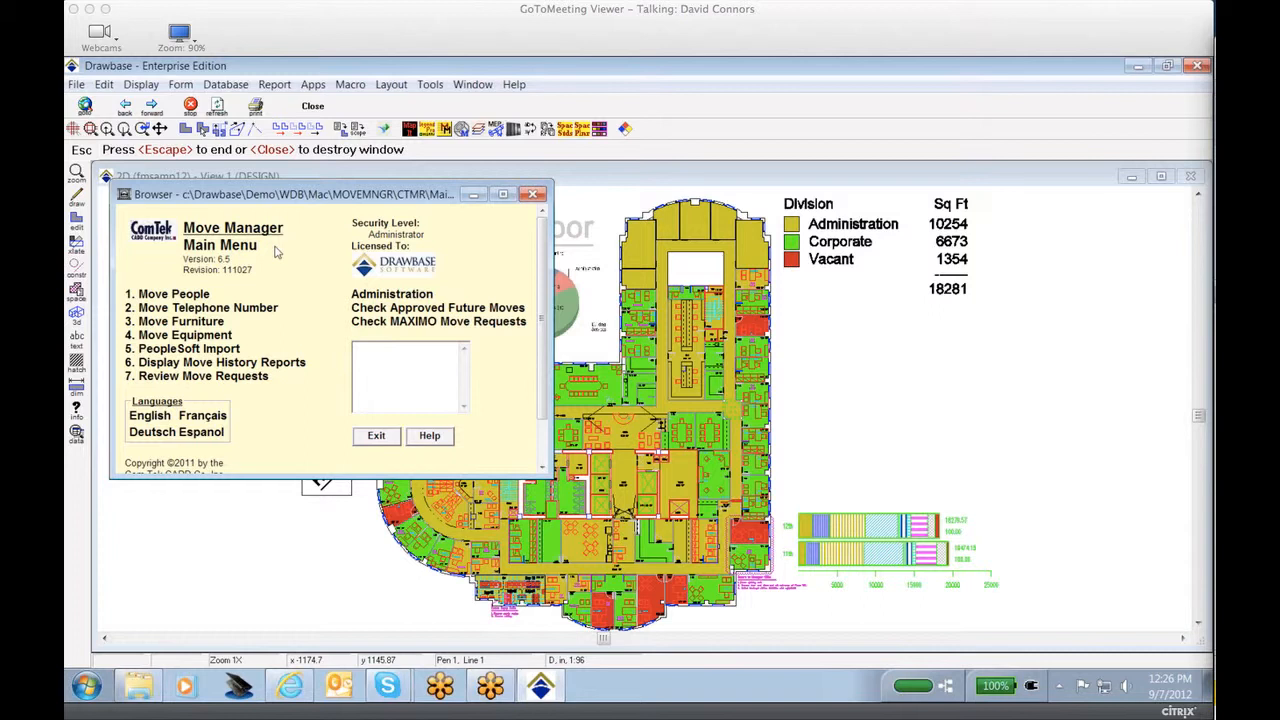
pyautogui.moveTo(172, 292)
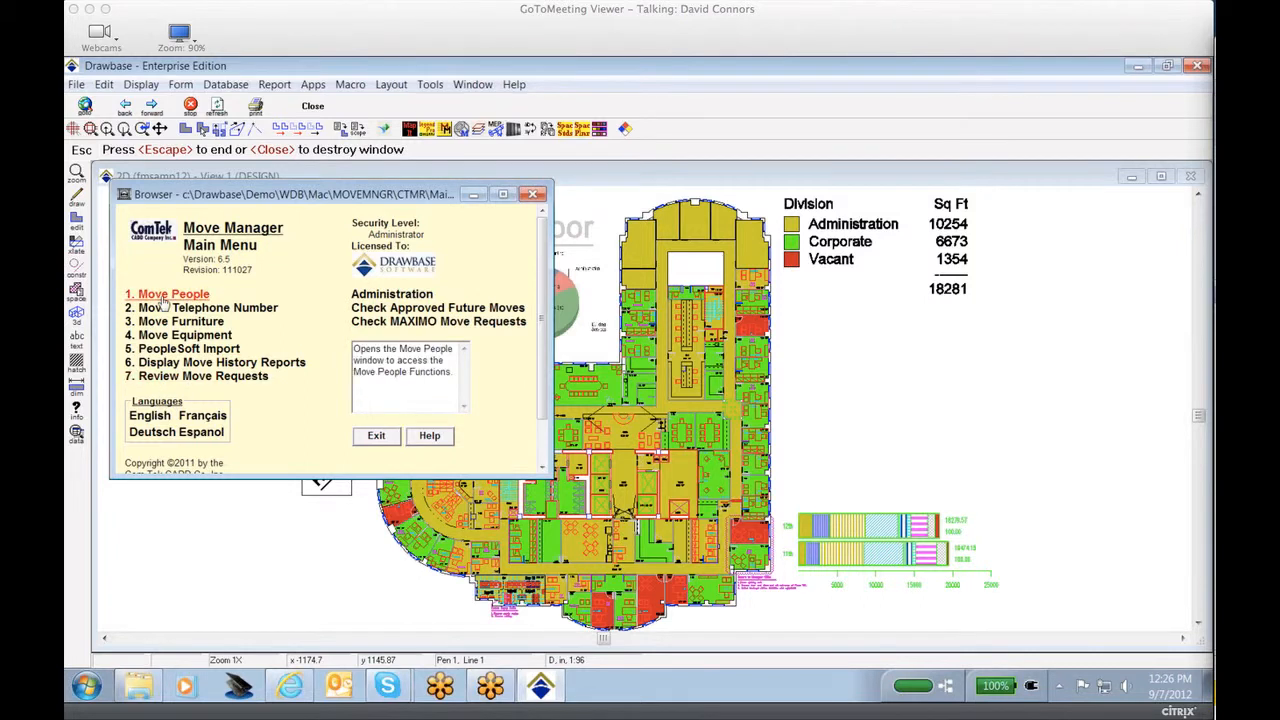
# Go to Move People and expand the Immediate Moves and Future Moves options
pyautogui.click(168, 292)
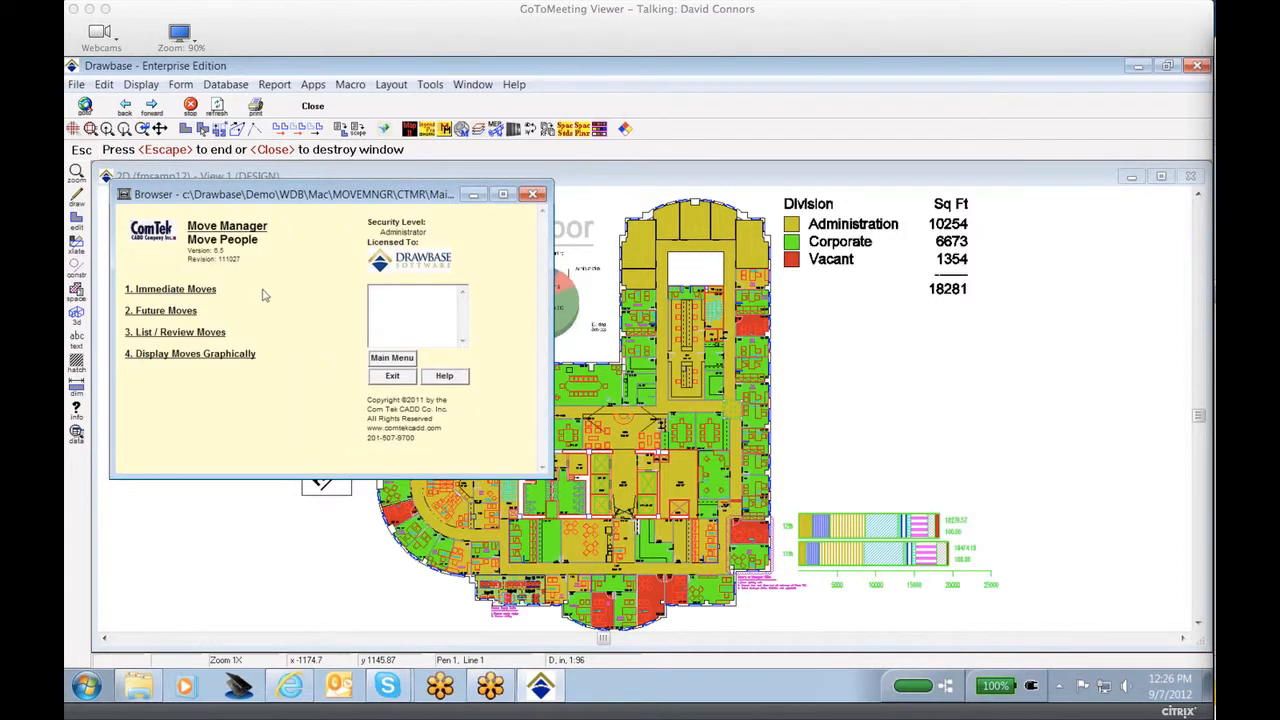
pyautogui.moveTo(170, 288)
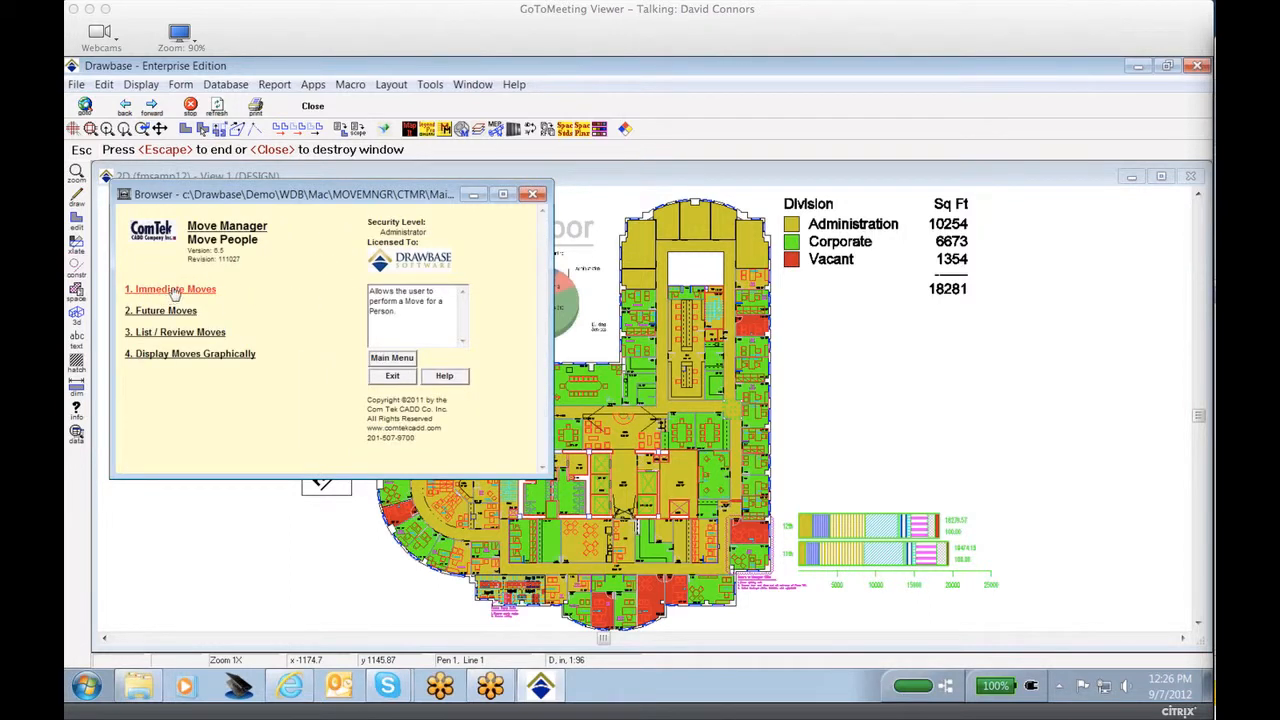
pyautogui.click(172, 288)
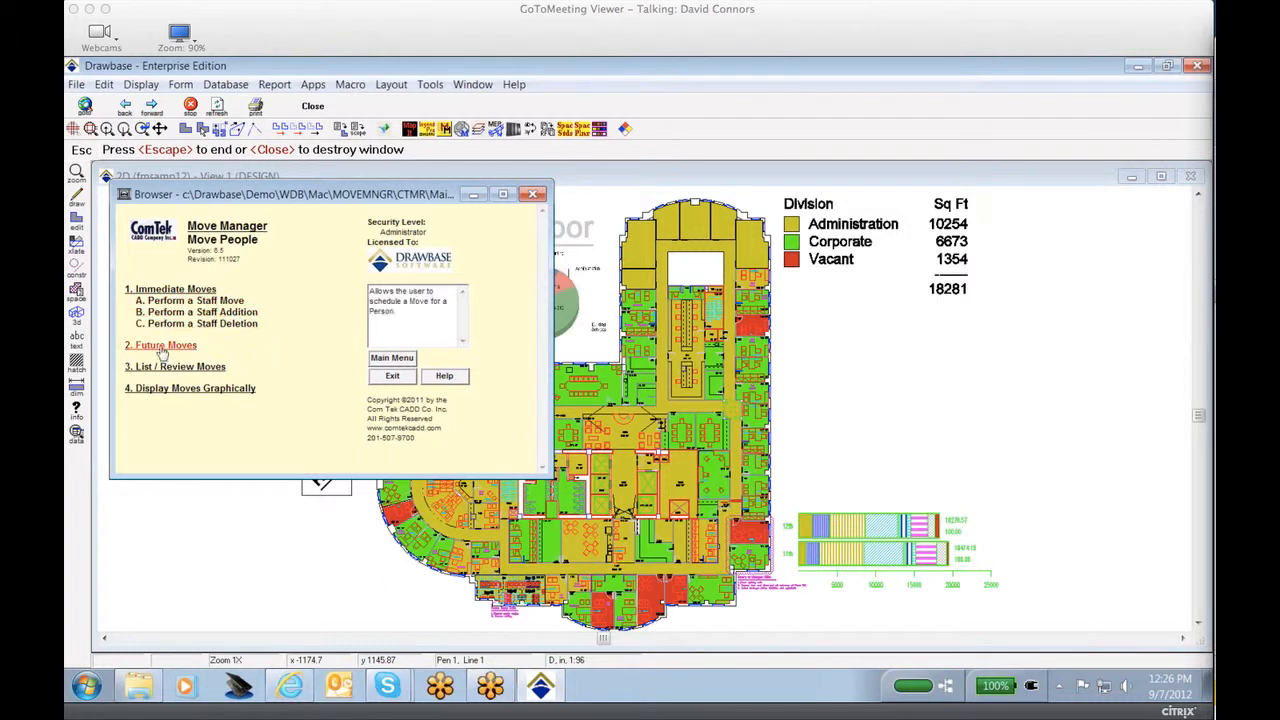
pyautogui.click(164, 344)
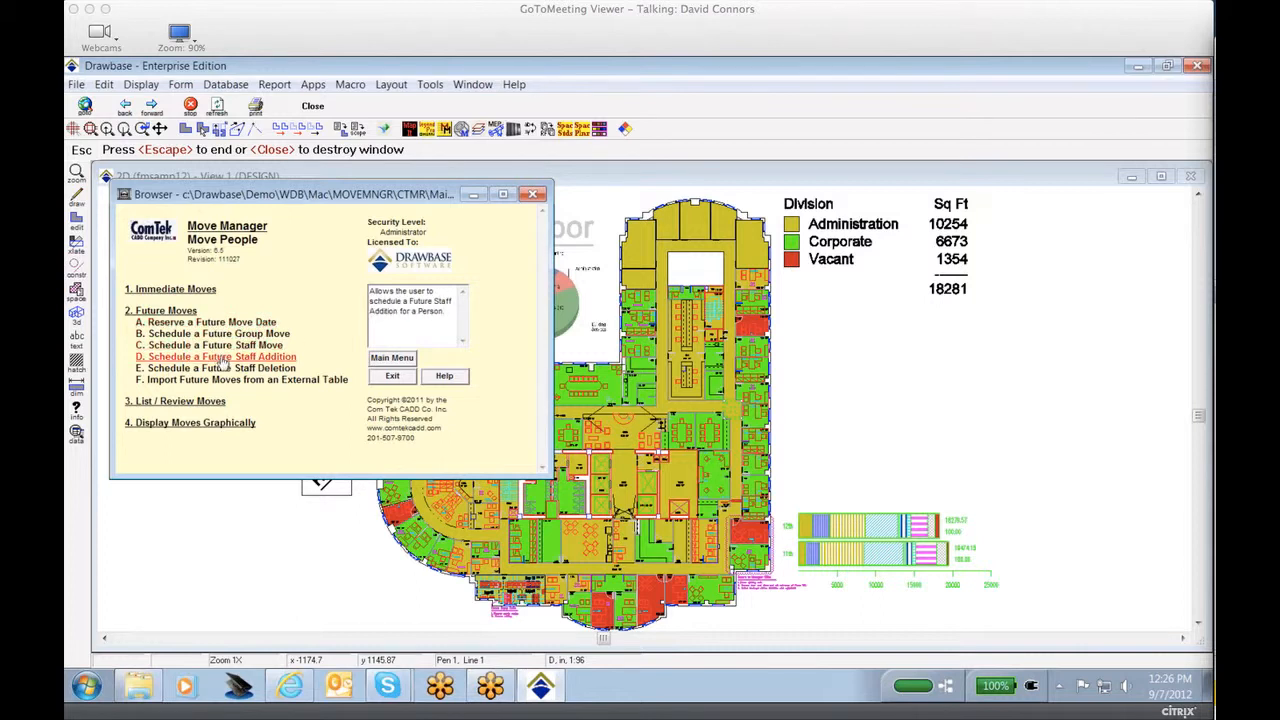
pyautogui.moveTo(204, 320)
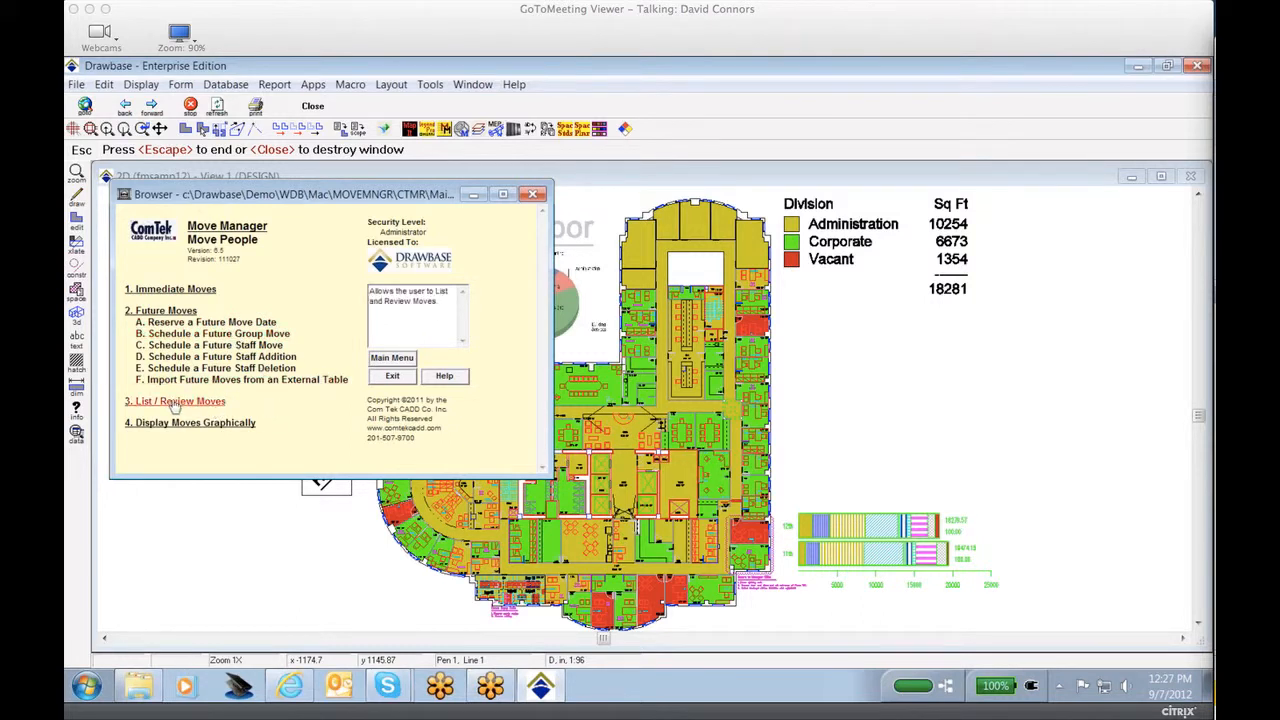
pyautogui.moveTo(176, 408)
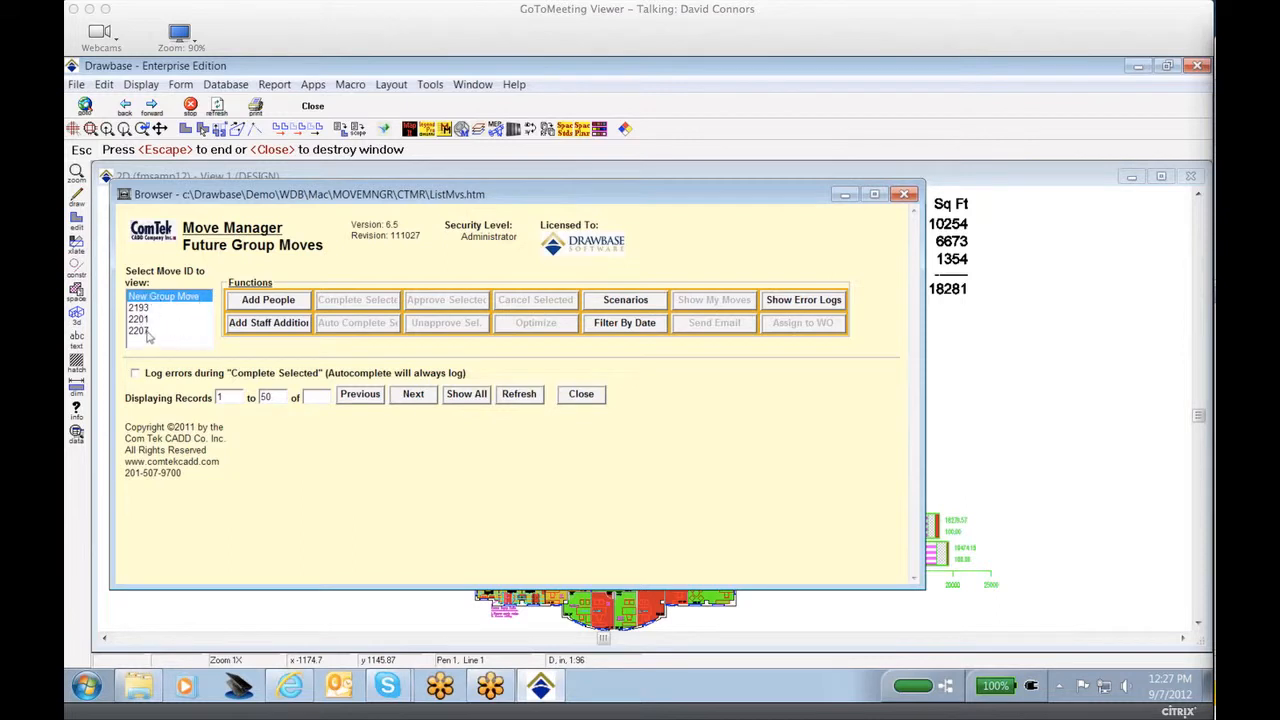
pyautogui.click(140, 330)
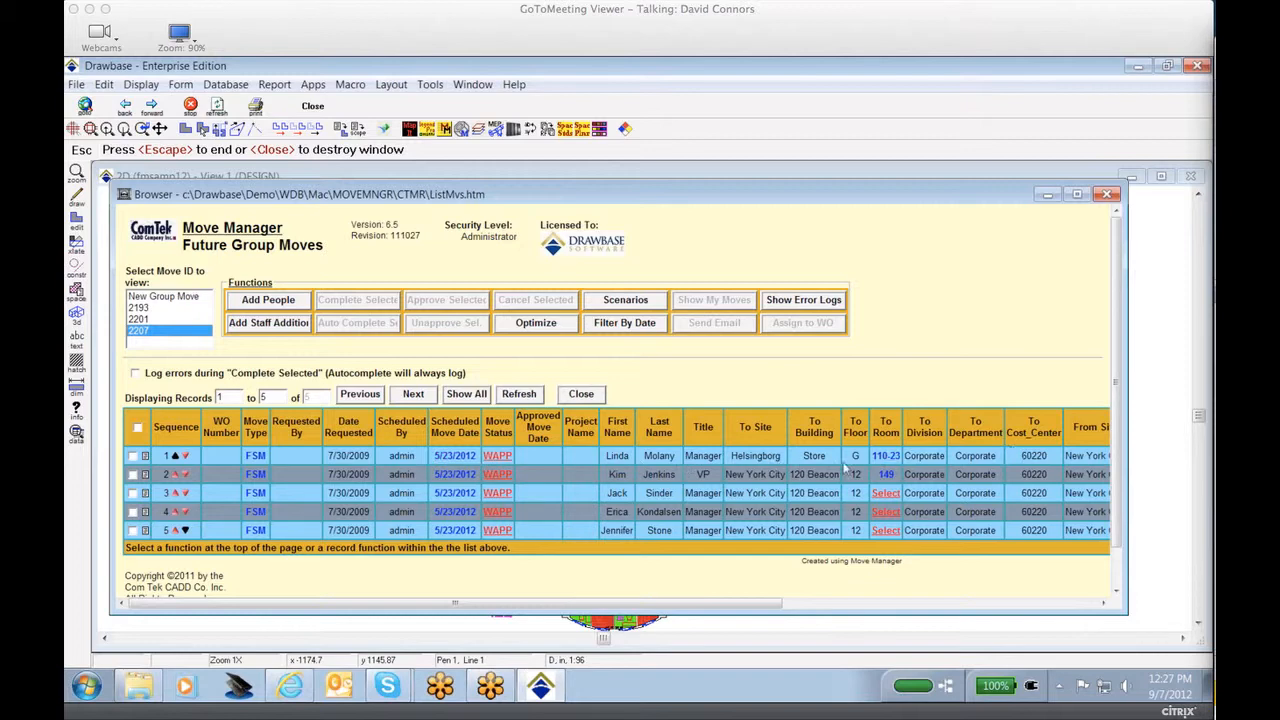
pyautogui.moveTo(950, 456)
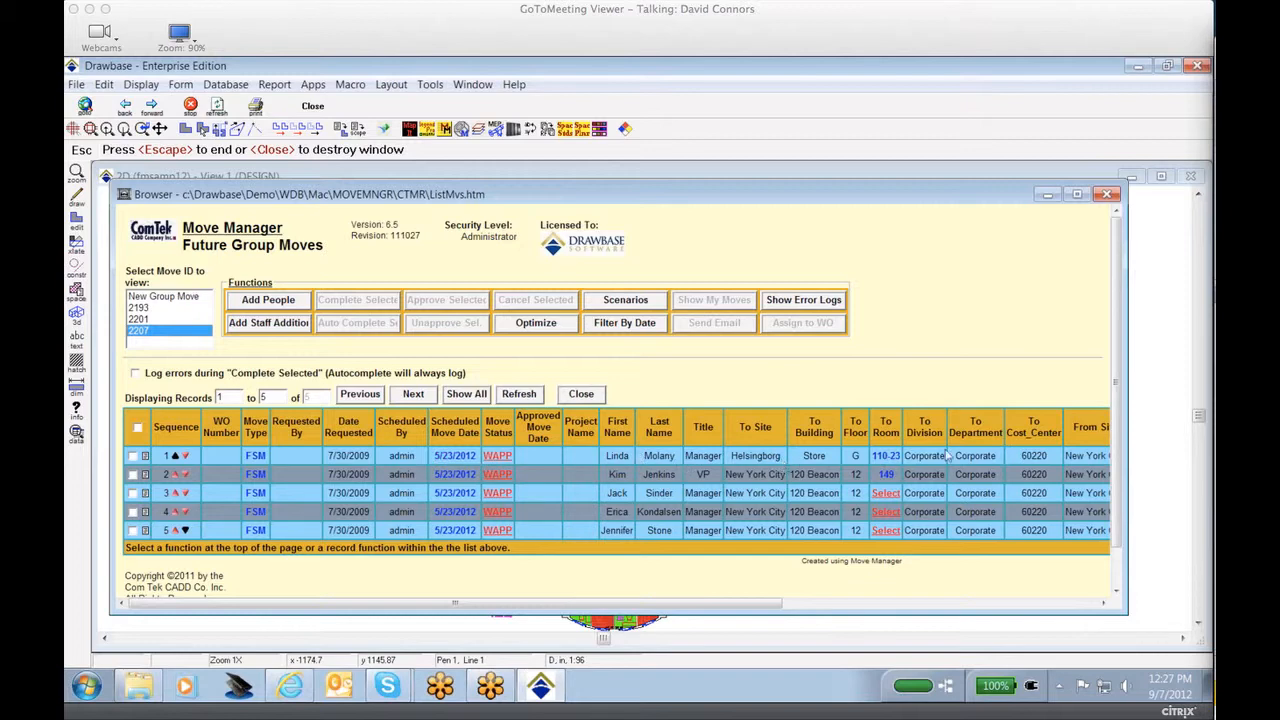
pyautogui.moveTo(1004, 458)
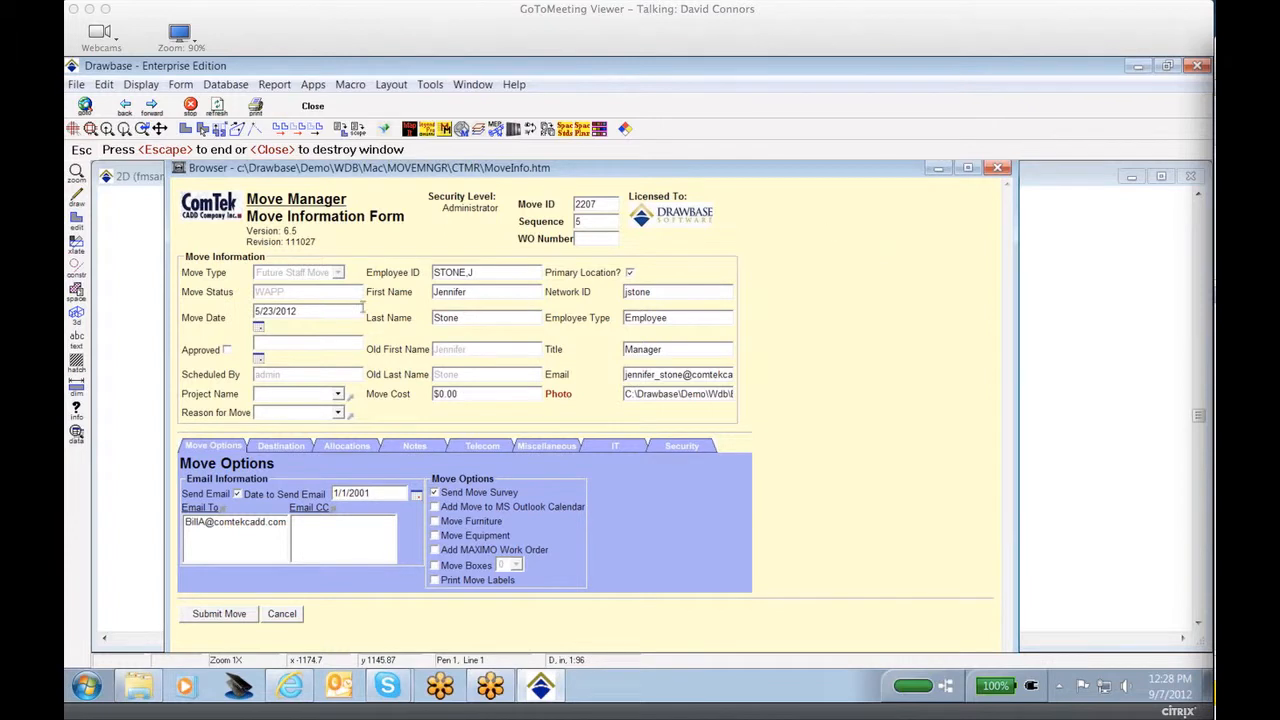
pyautogui.moveTo(678, 278)
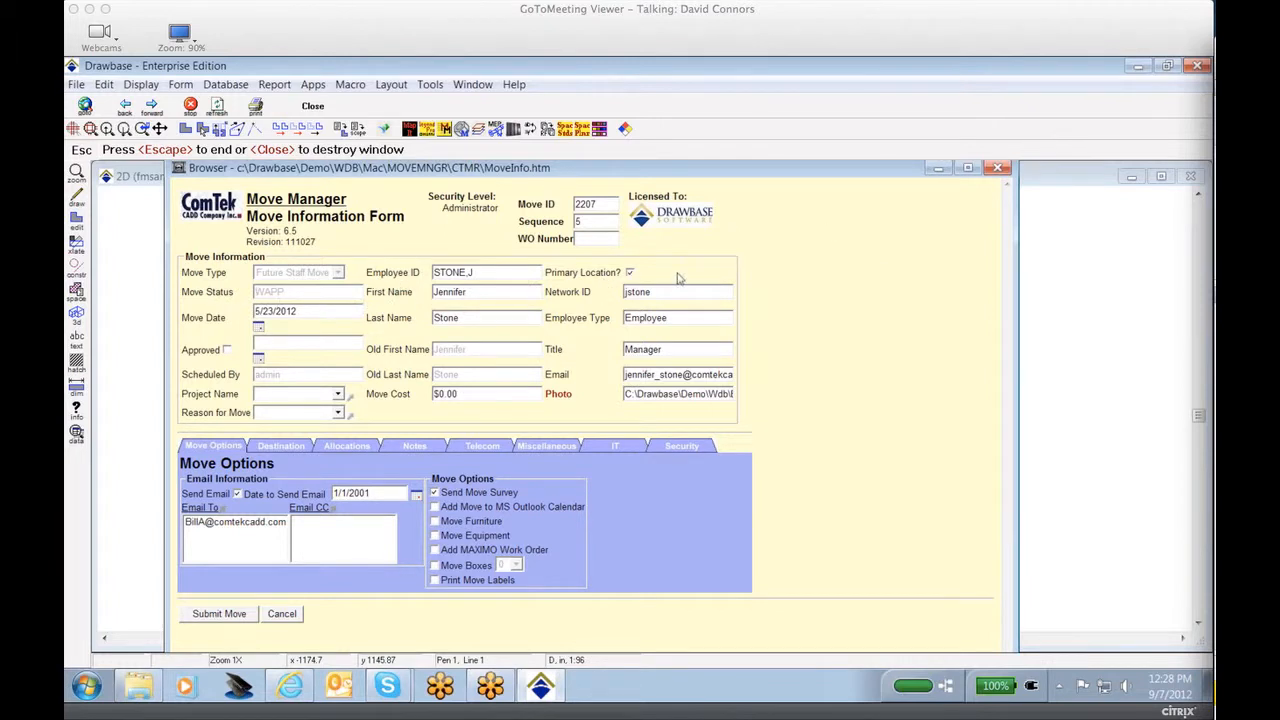
pyautogui.moveTo(678, 376)
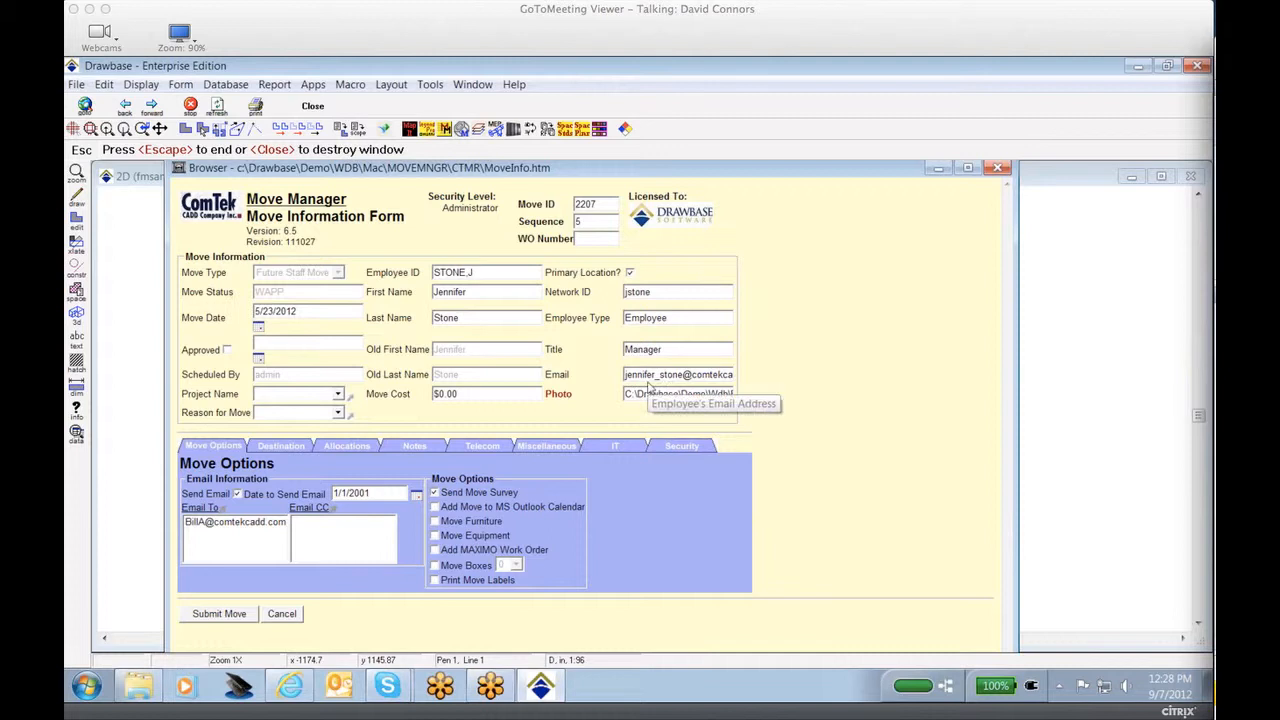
pyautogui.moveTo(590, 360)
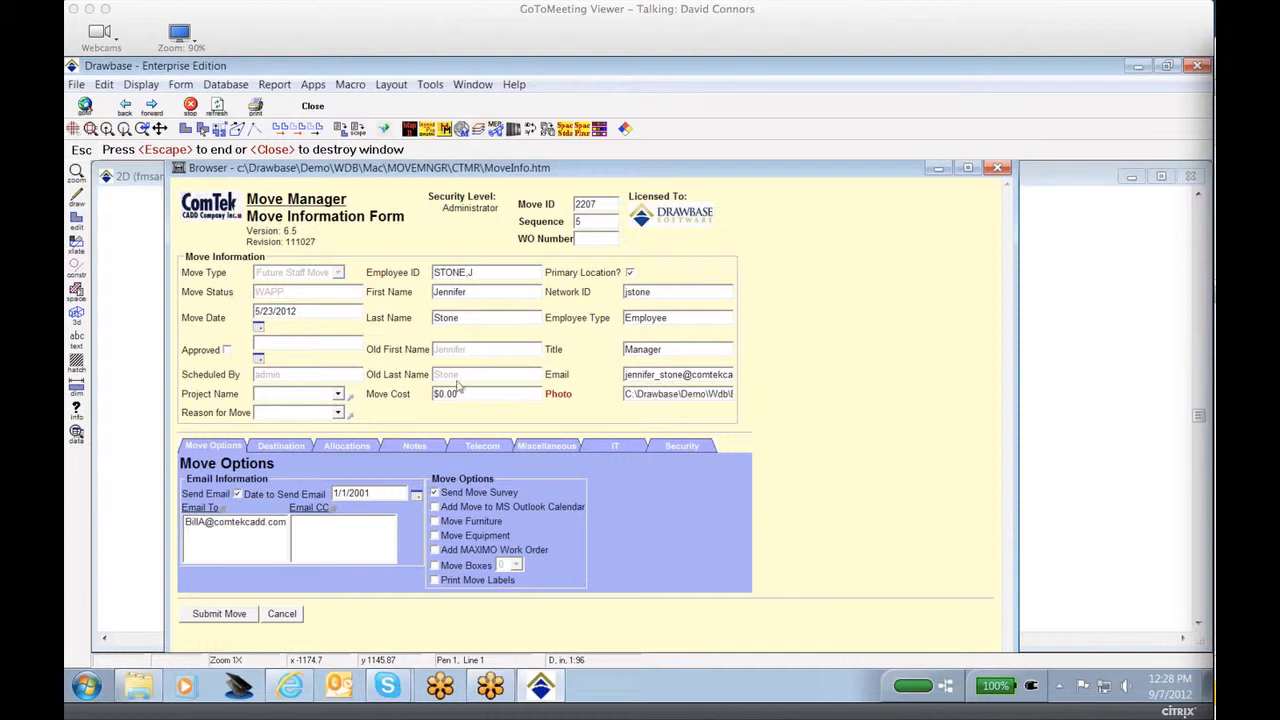
pyautogui.moveTo(484, 374)
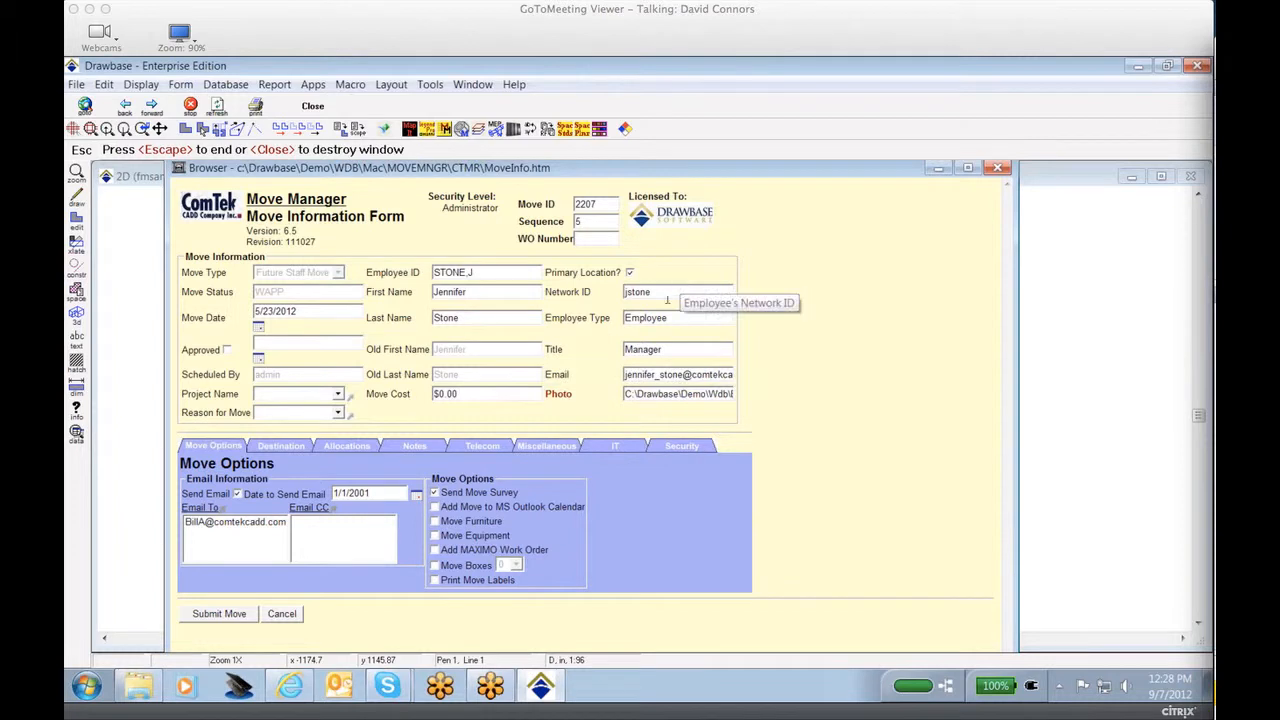
pyautogui.moveTo(688, 392)
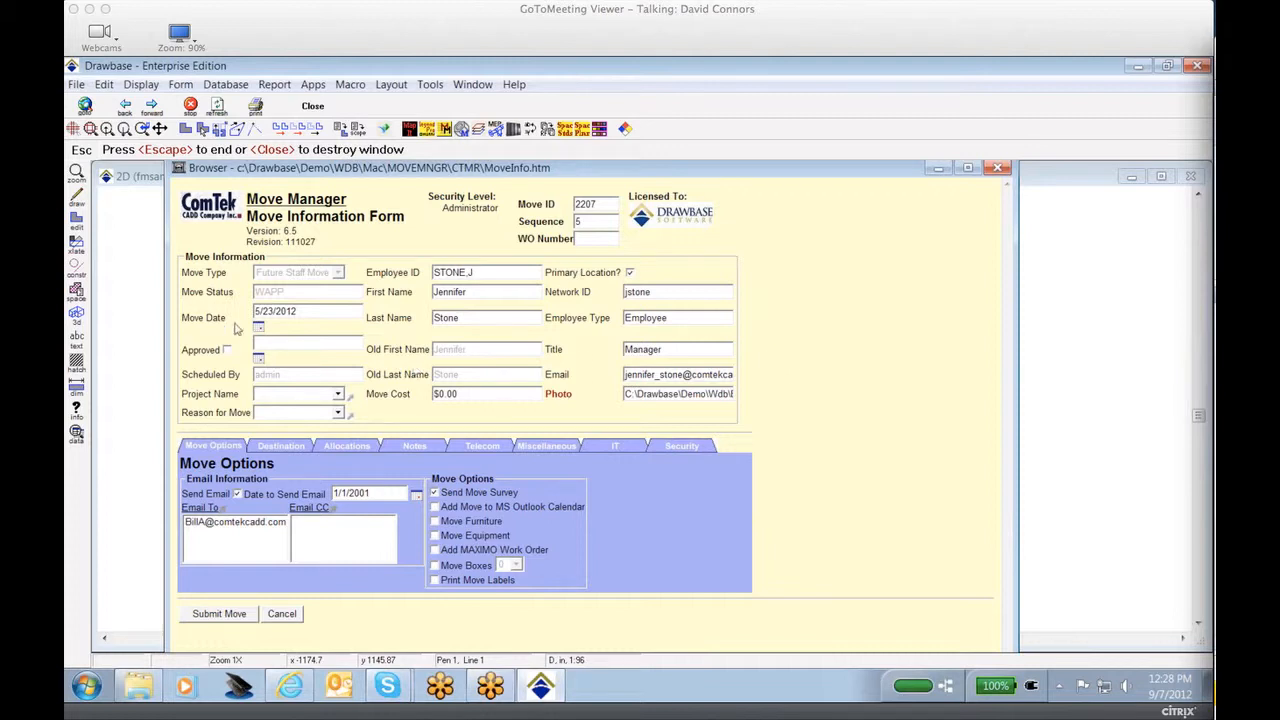
pyautogui.moveTo(232, 362)
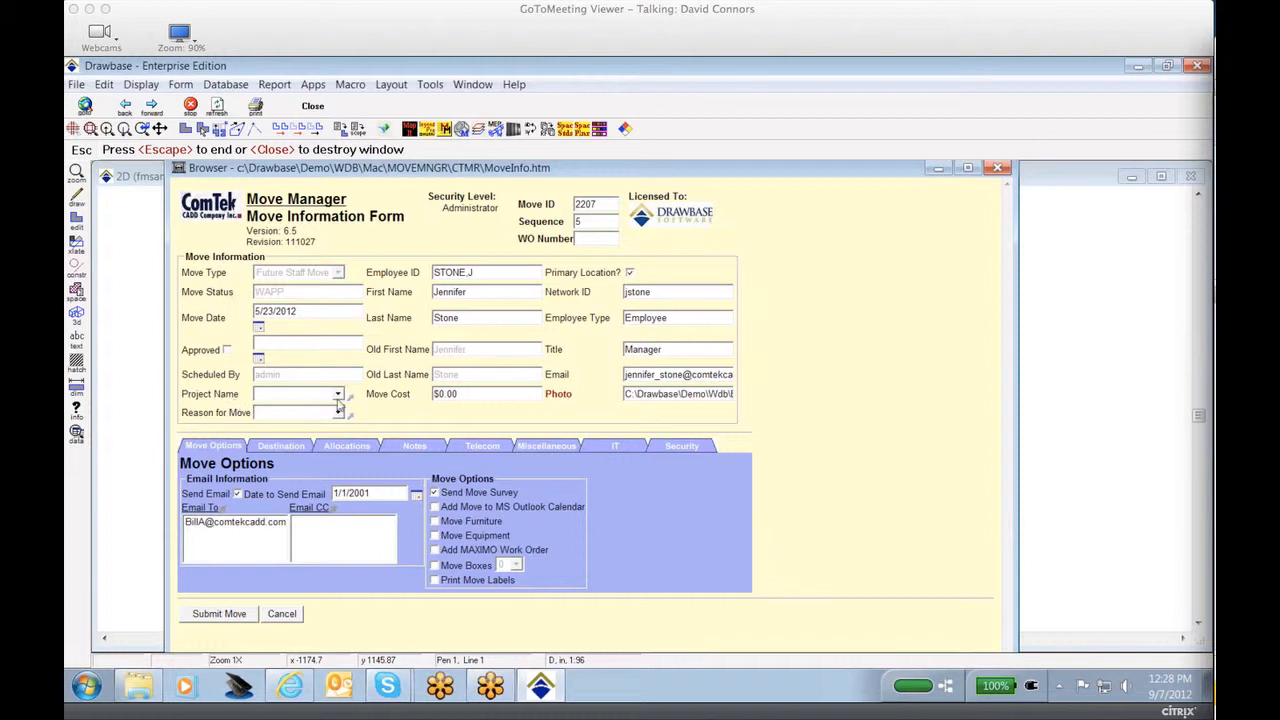
# Set project Accounting Move, reason Promotion, move date 9/21/2012, and show destination details
pyautogui.click(336, 394)
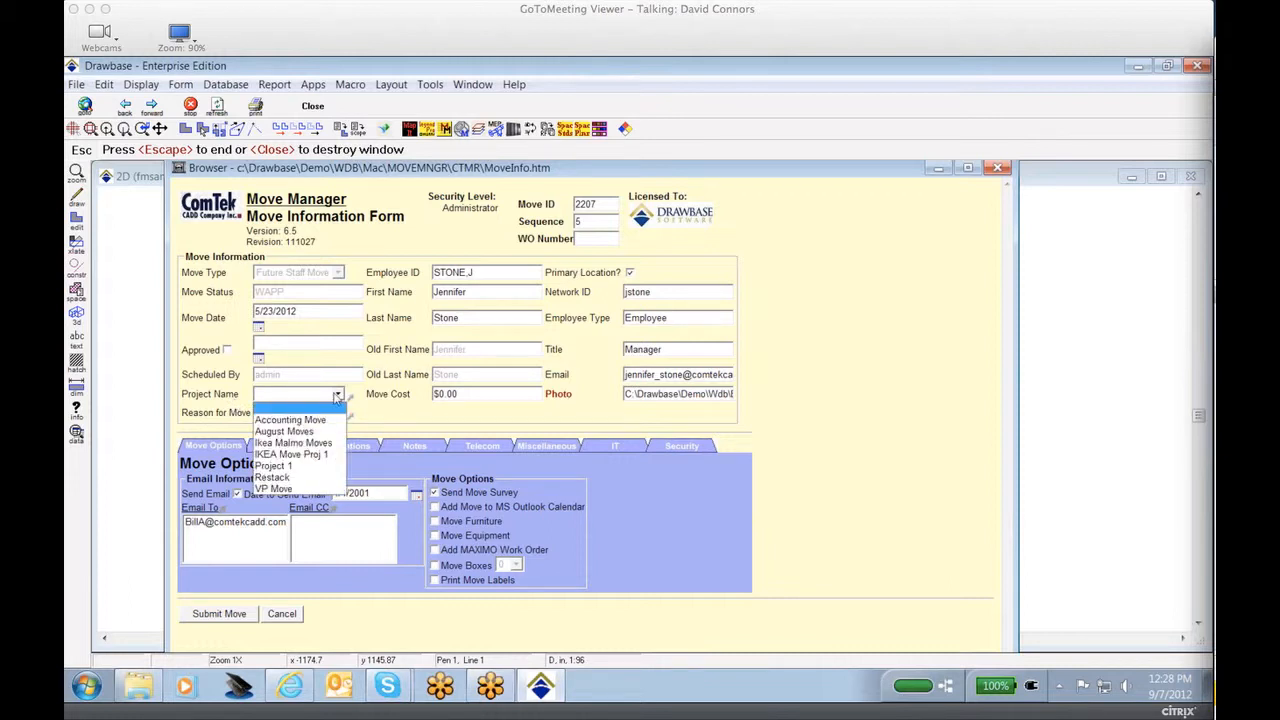
pyautogui.click(290, 420)
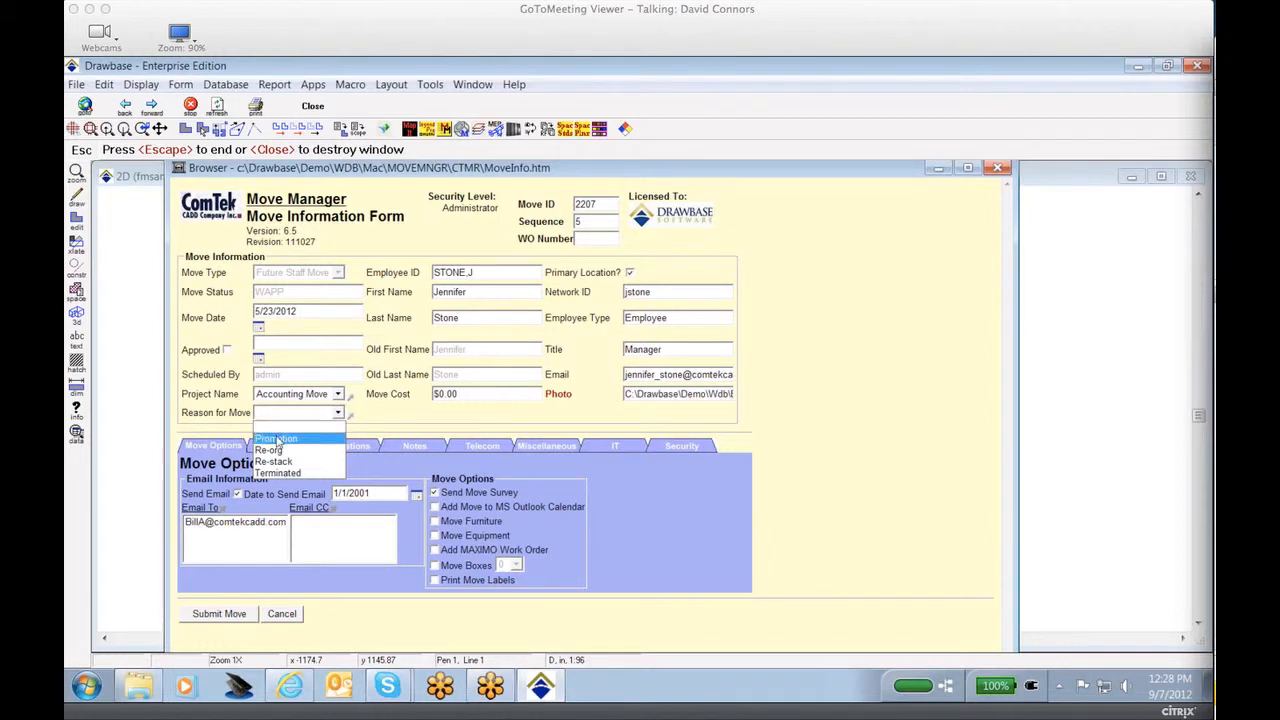
pyautogui.click(276, 438)
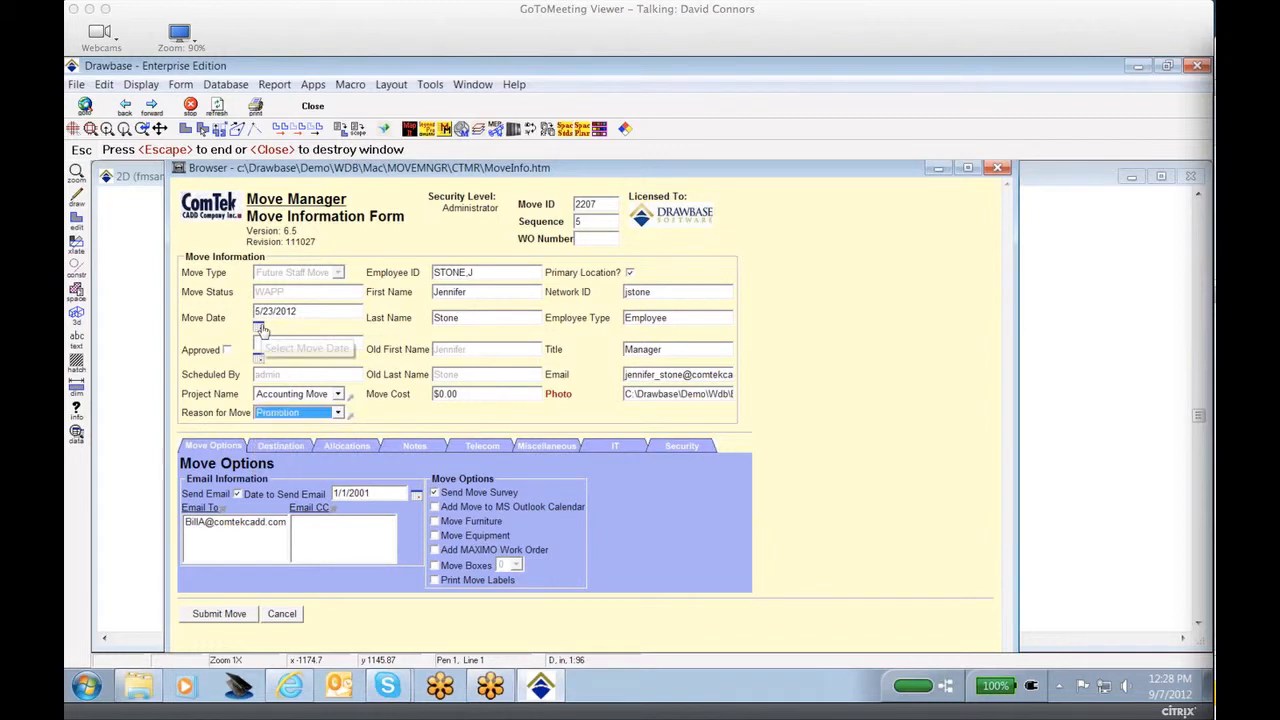
pyautogui.click(262, 330)
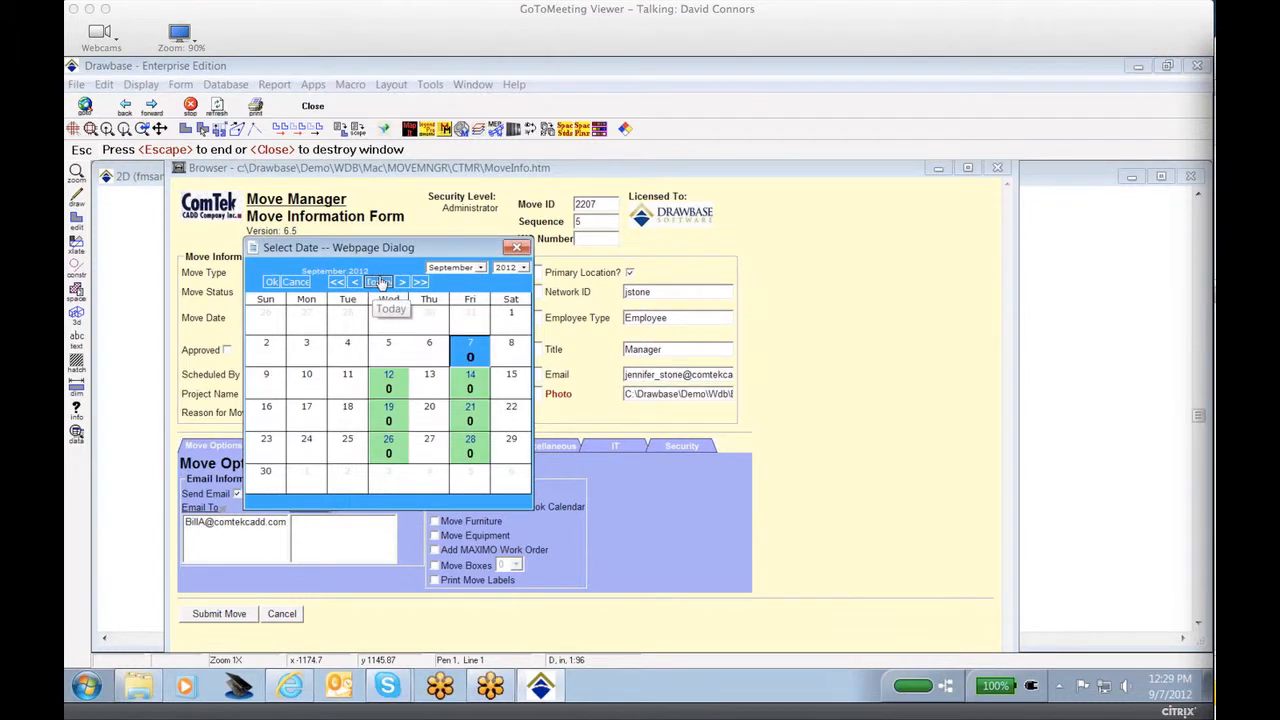
pyautogui.moveTo(470, 380)
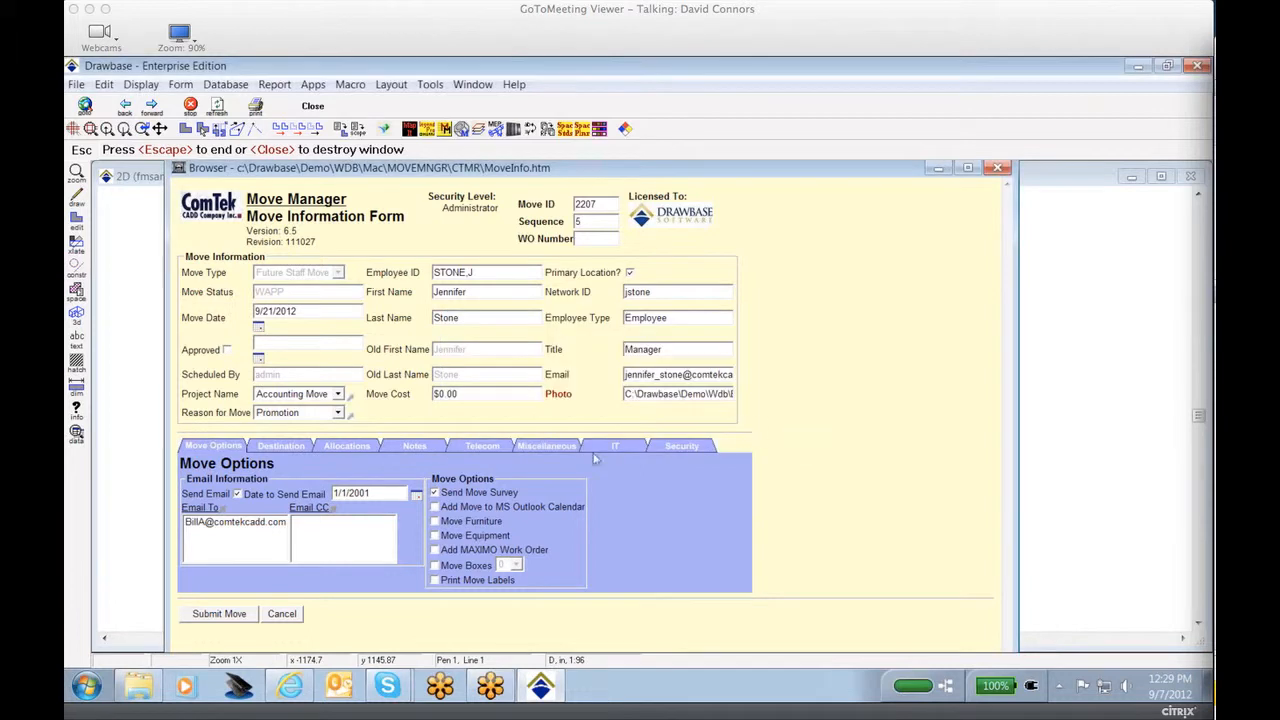
pyautogui.moveTo(374, 338)
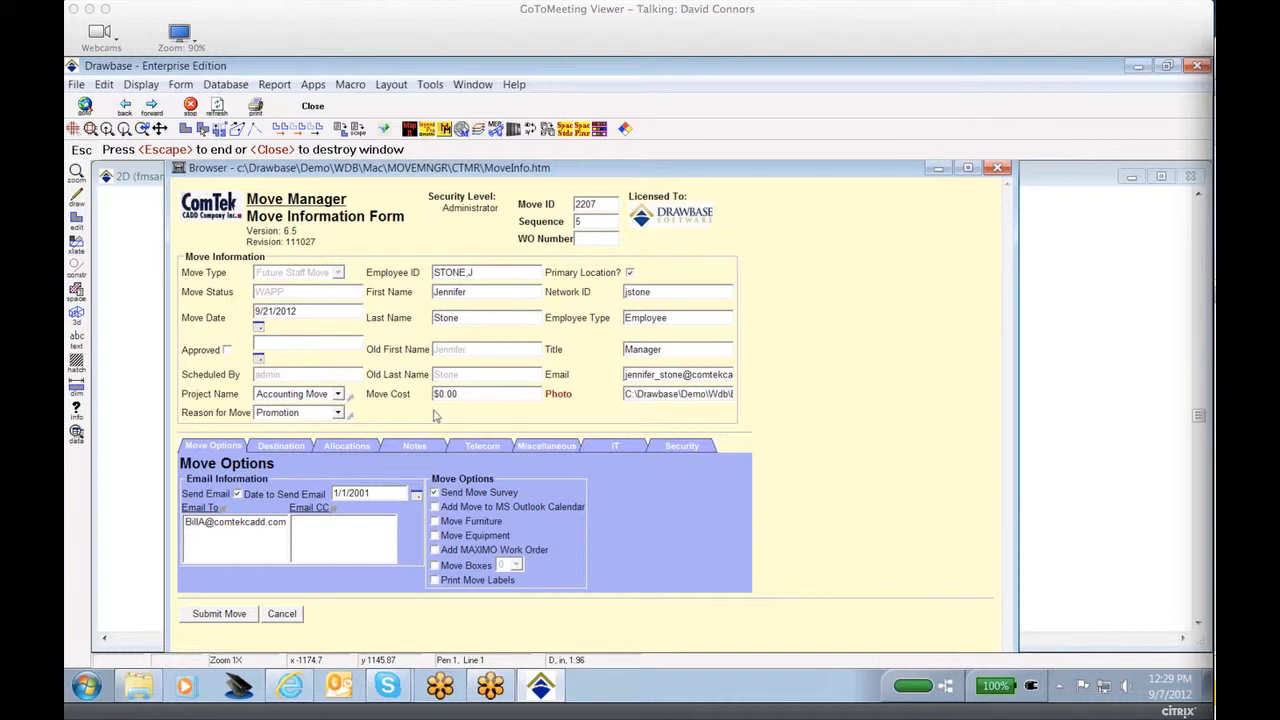
pyautogui.moveTo(284, 444)
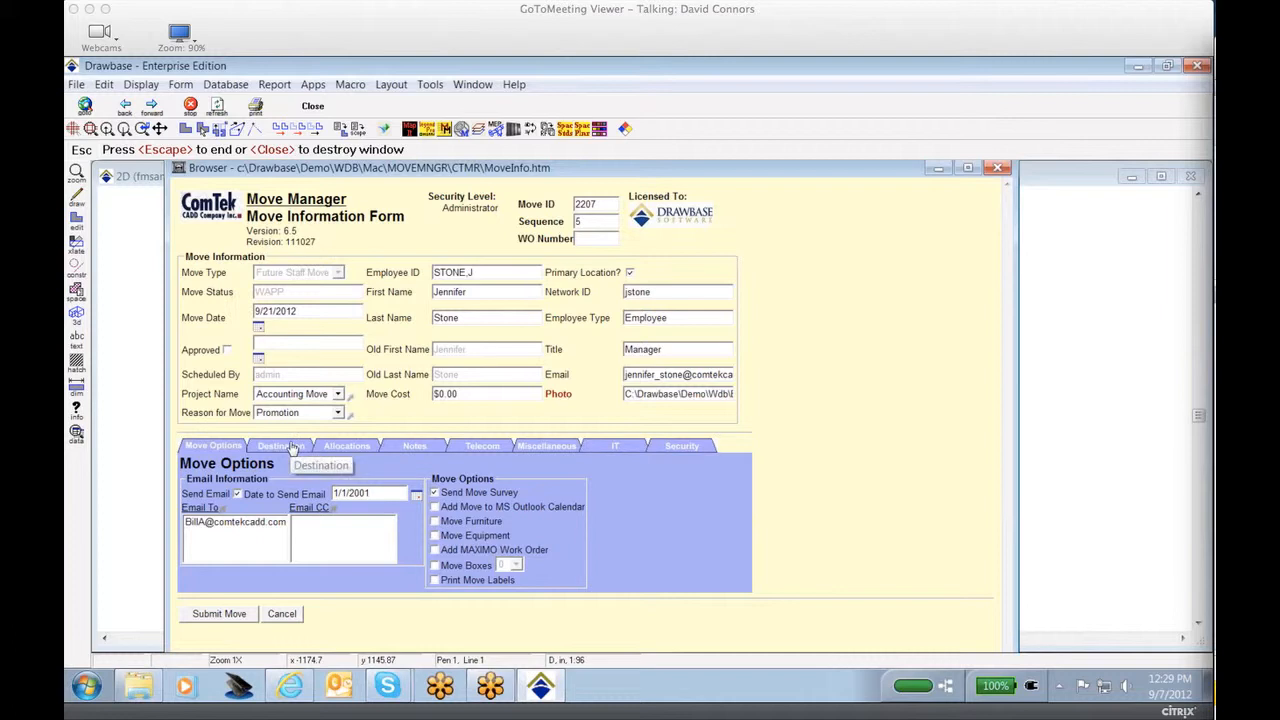
pyautogui.click(280, 444)
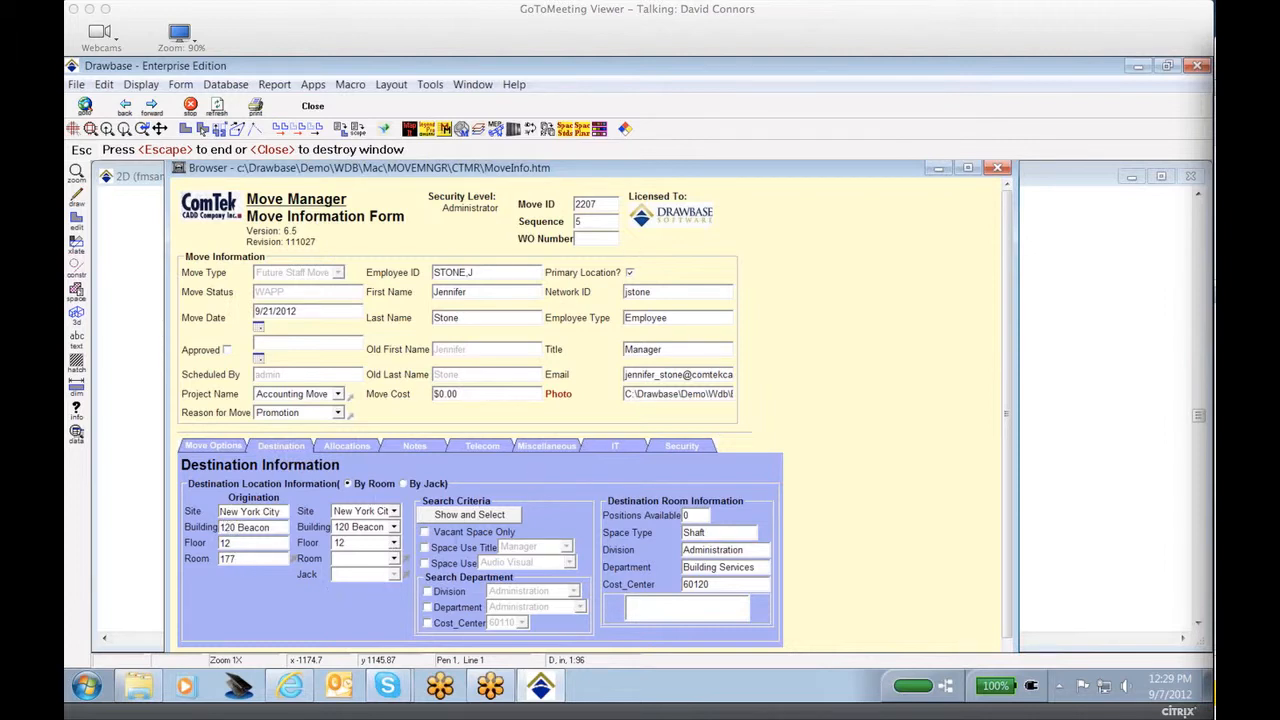
pyautogui.moveTo(616, 470)
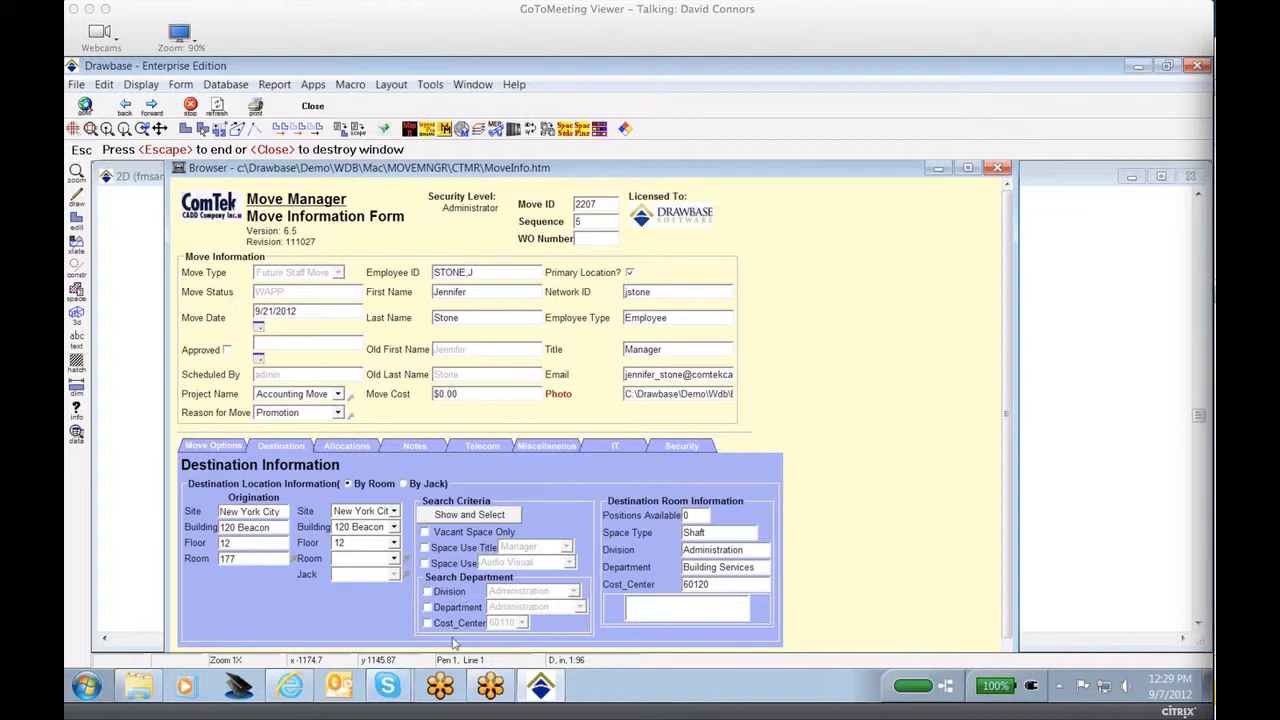
pyautogui.moveTo(808, 326)
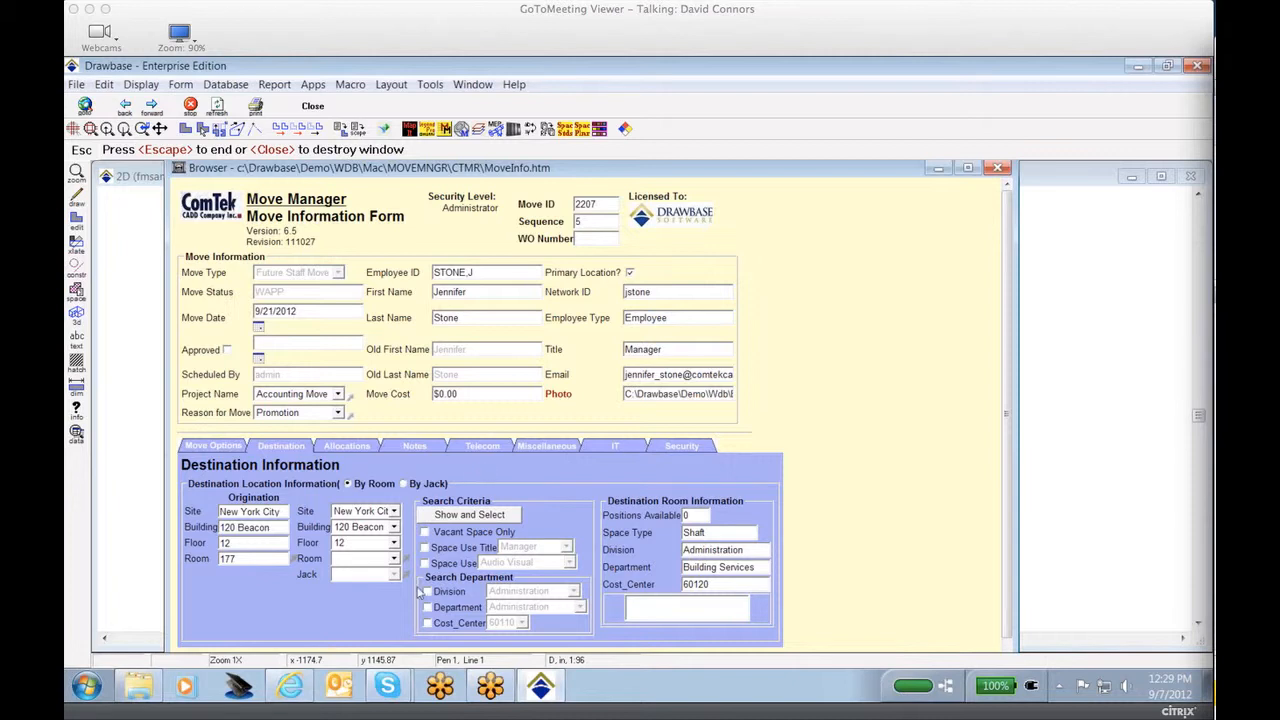
# Choose room 115, a Corporate Accounting office, as the destination
pyautogui.click(388, 560)
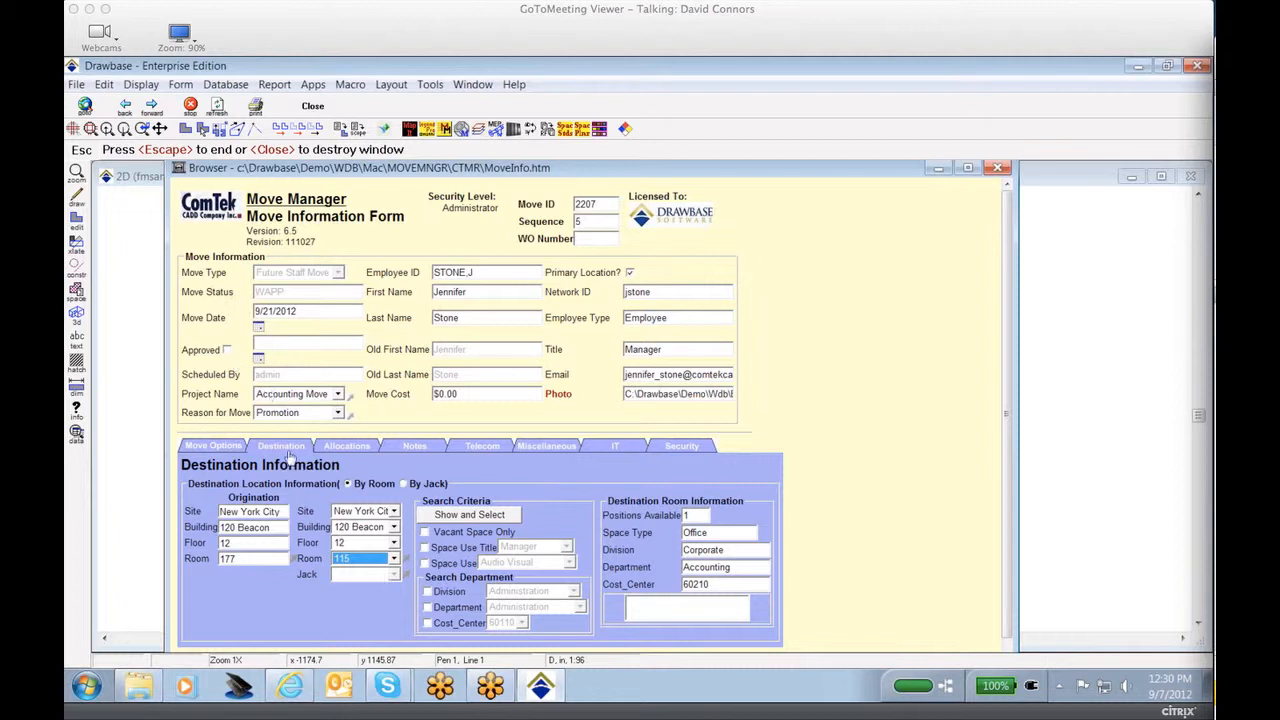
# Mark the move approved (09/07/2012) and enter a move cost of $2000.00
pyautogui.click(226, 348)
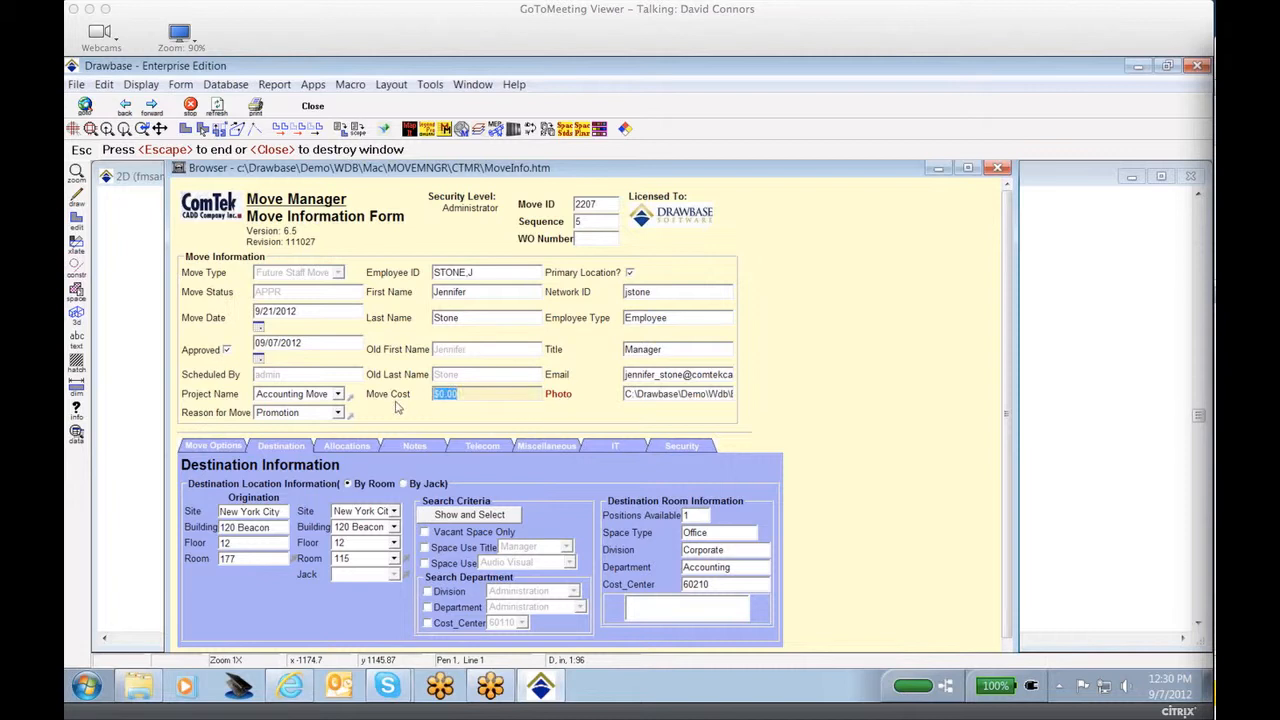
pyautogui.write('2000')
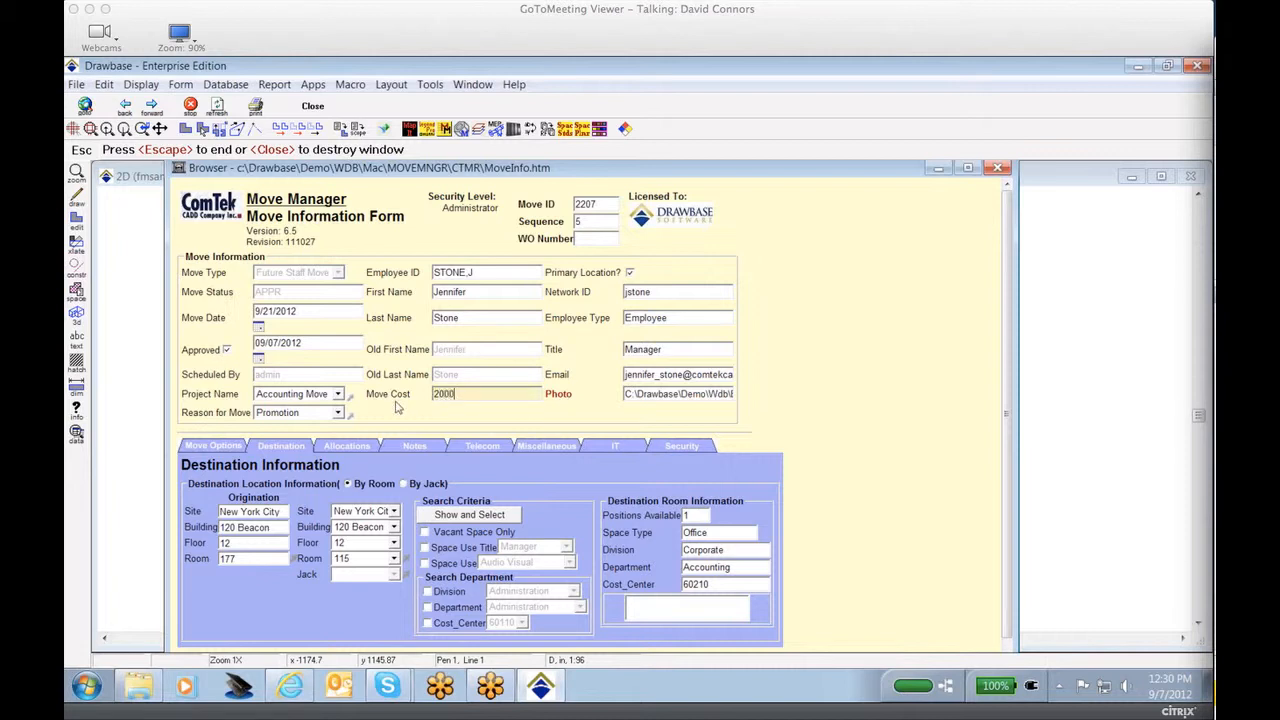
pyautogui.click(484, 392)
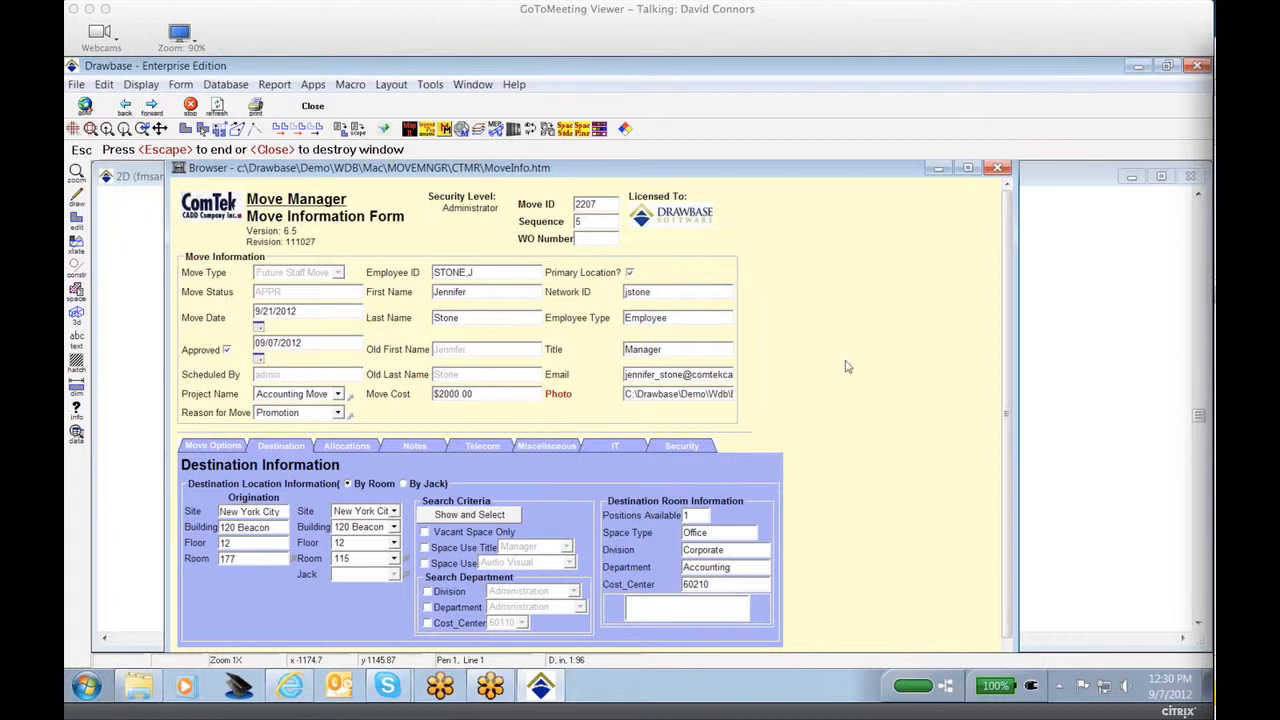
pyautogui.moveTo(1184, 624)
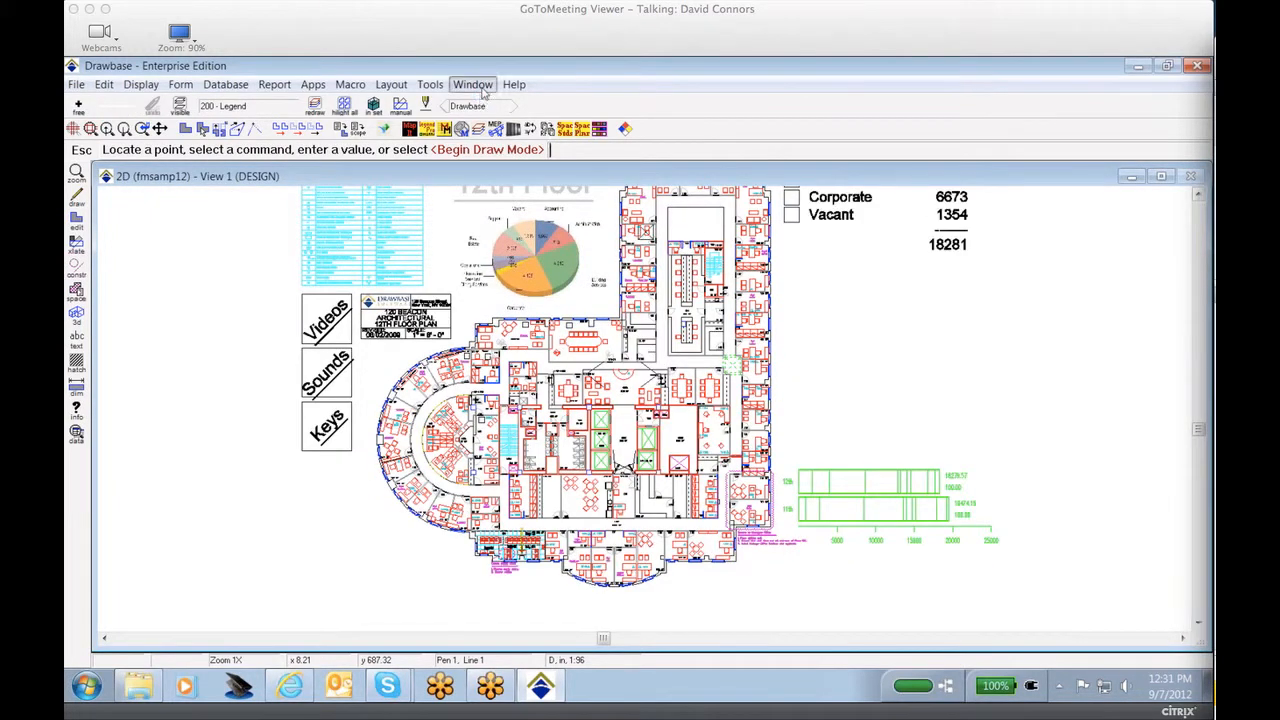
# Bring the Move Information form back and show its Move Options with notification and survey settings
pyautogui.click(472, 84)
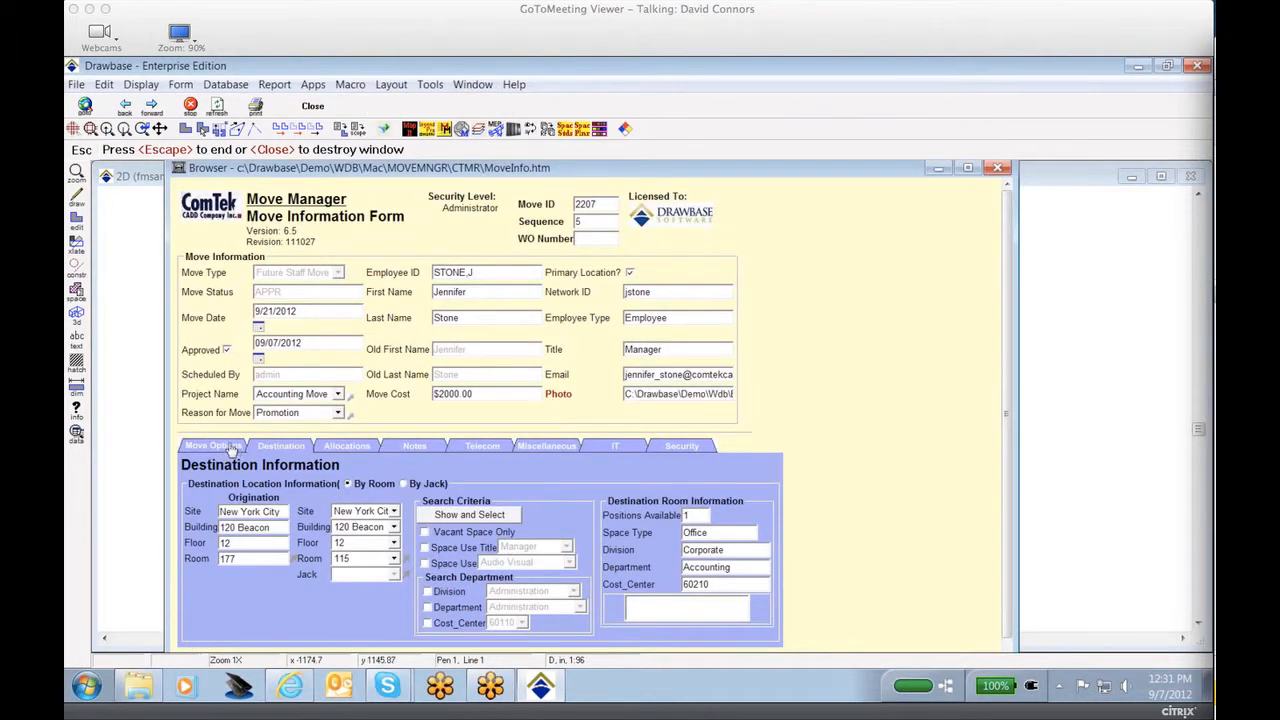
pyautogui.click(212, 444)
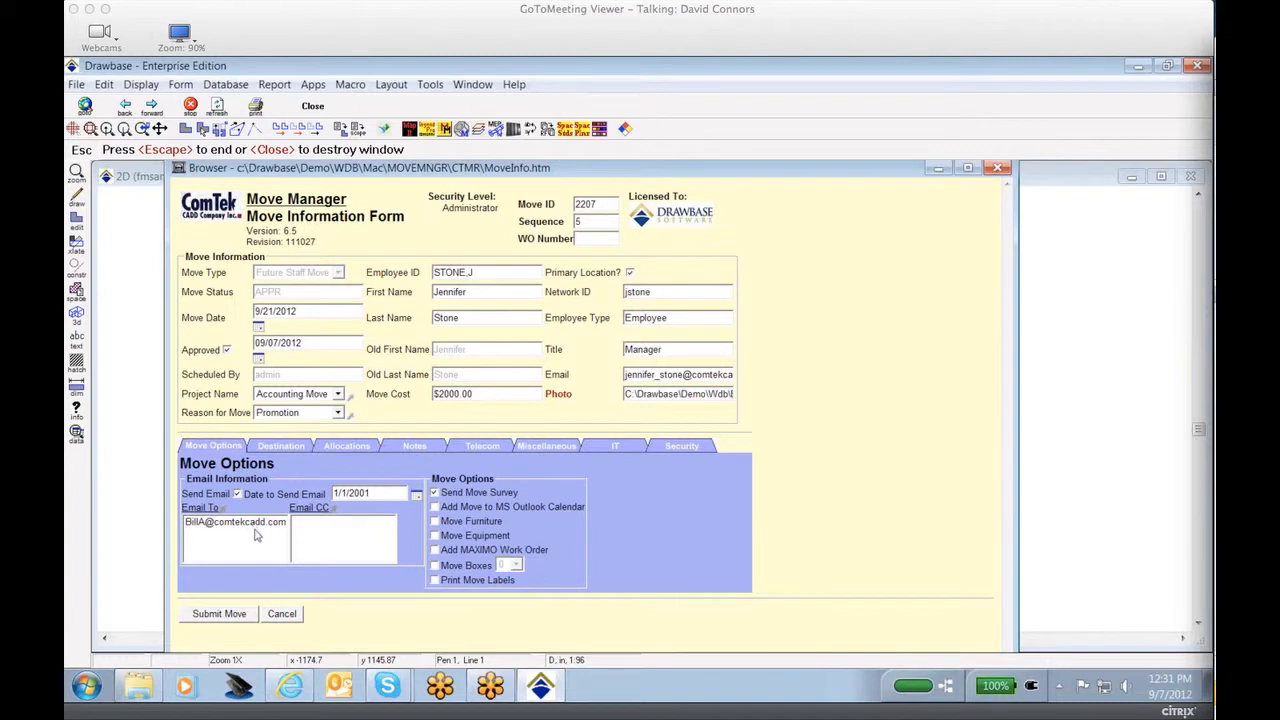
pyautogui.moveTo(324, 532)
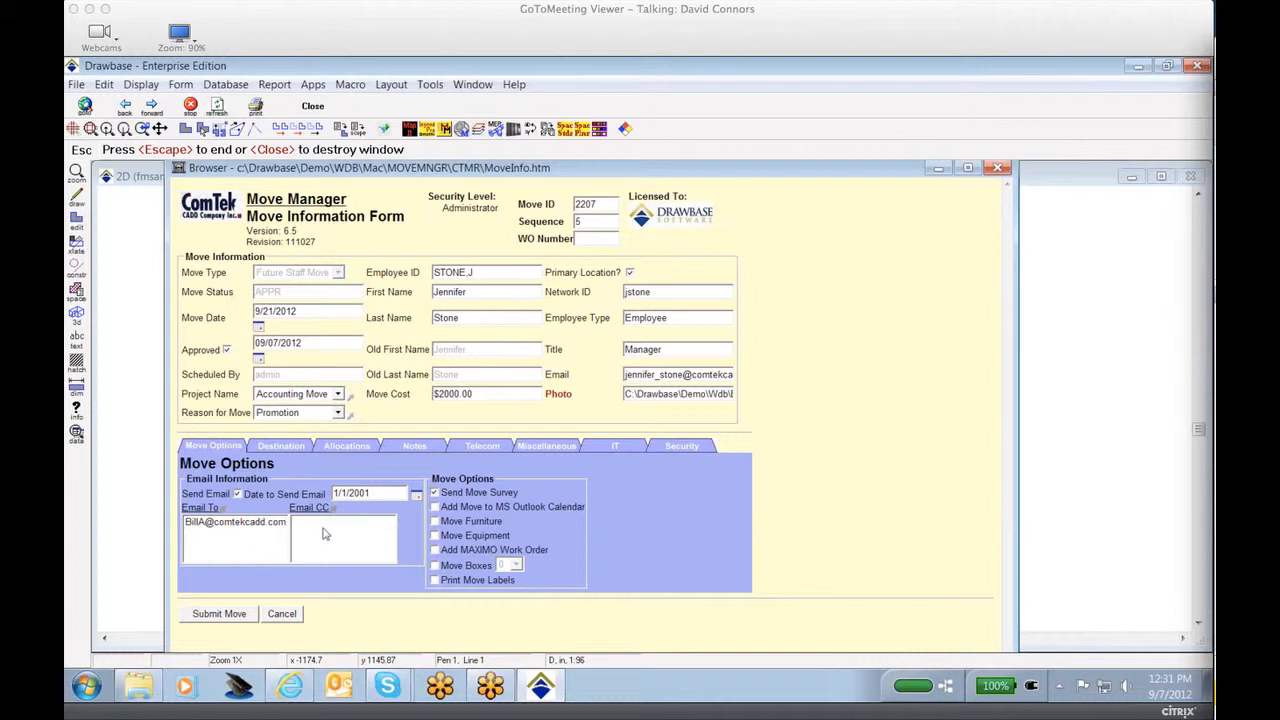
pyautogui.moveTo(308, 532)
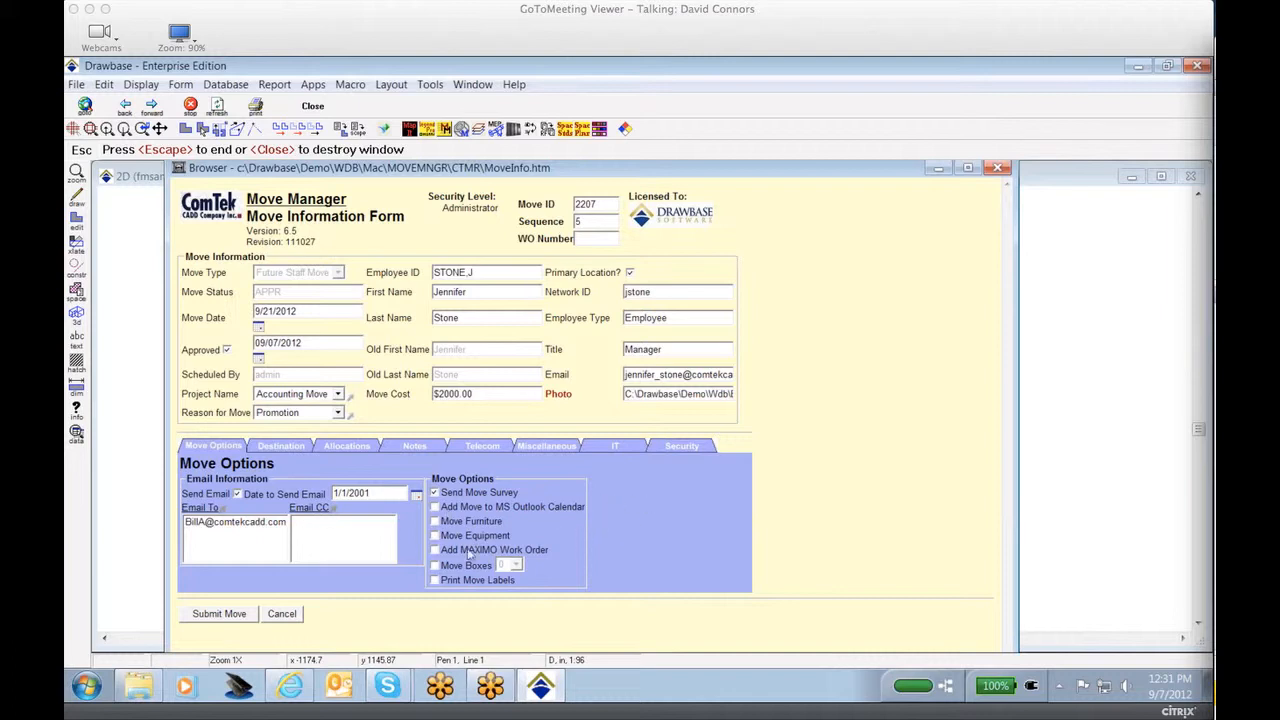
# Add the move to the Outlook calendar, include furniture and equipment, and choose a move box count
pyautogui.click(436, 508)
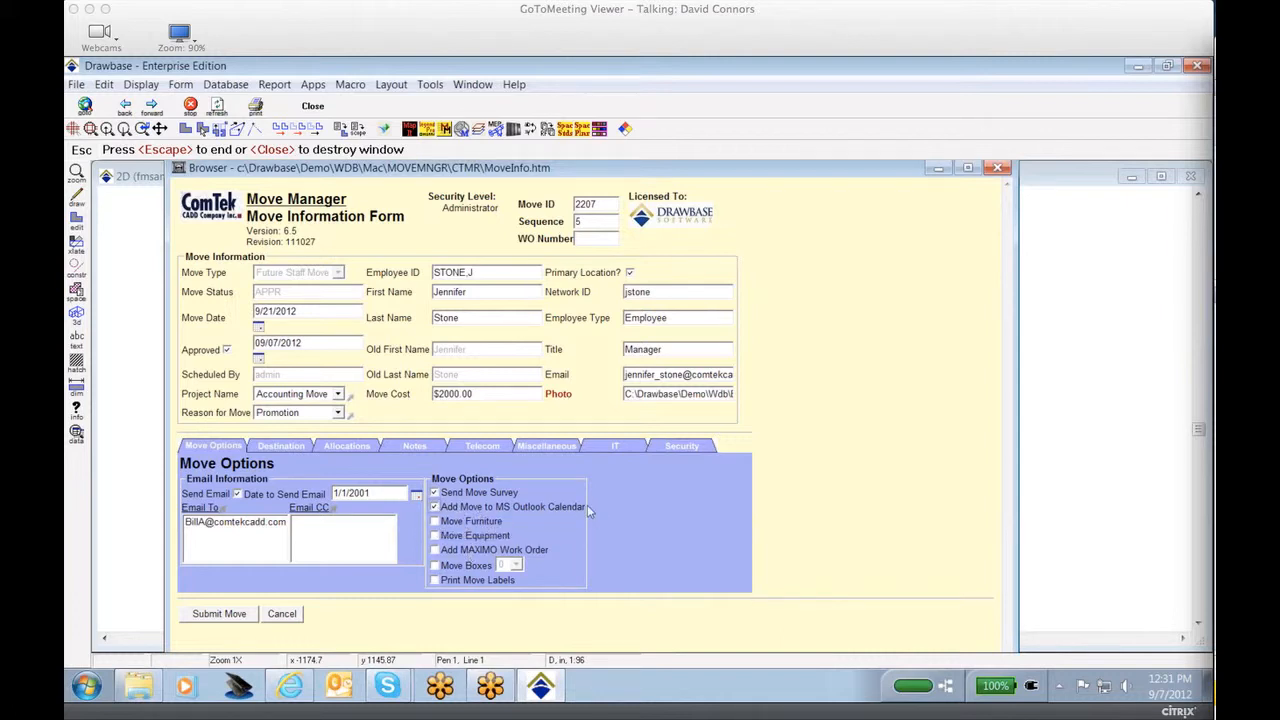
pyautogui.click(434, 520)
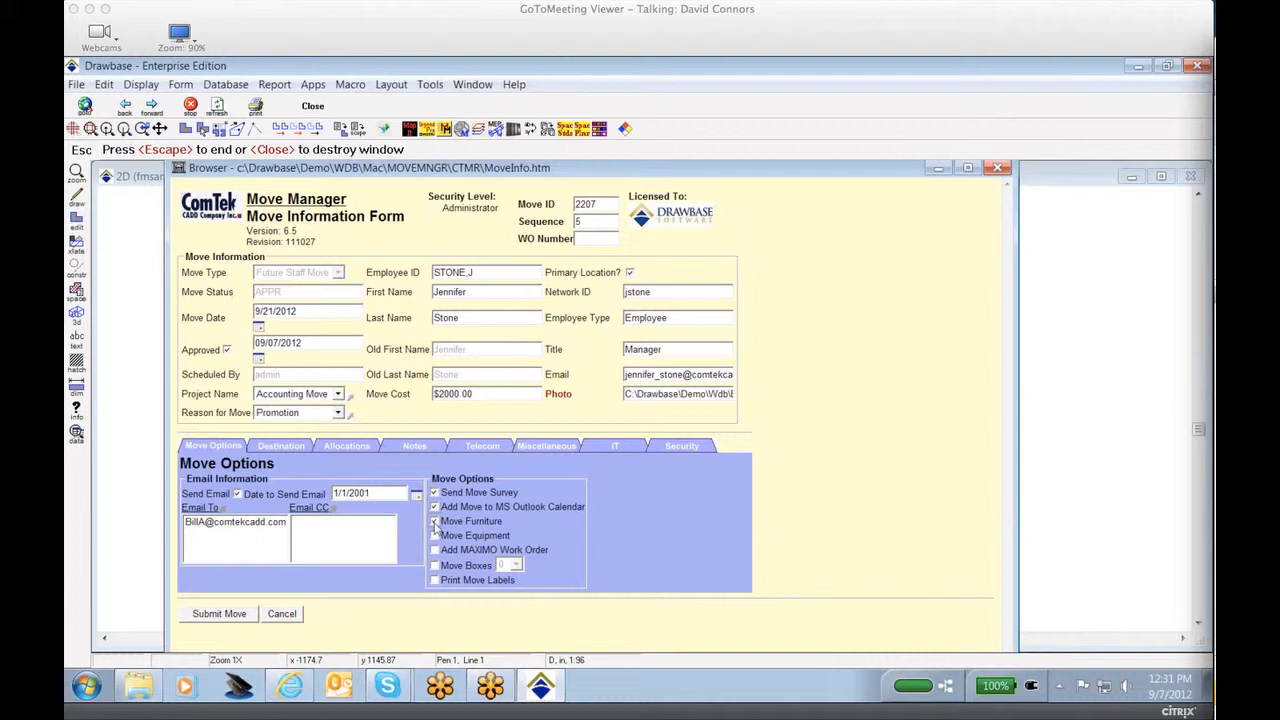
pyautogui.click(434, 536)
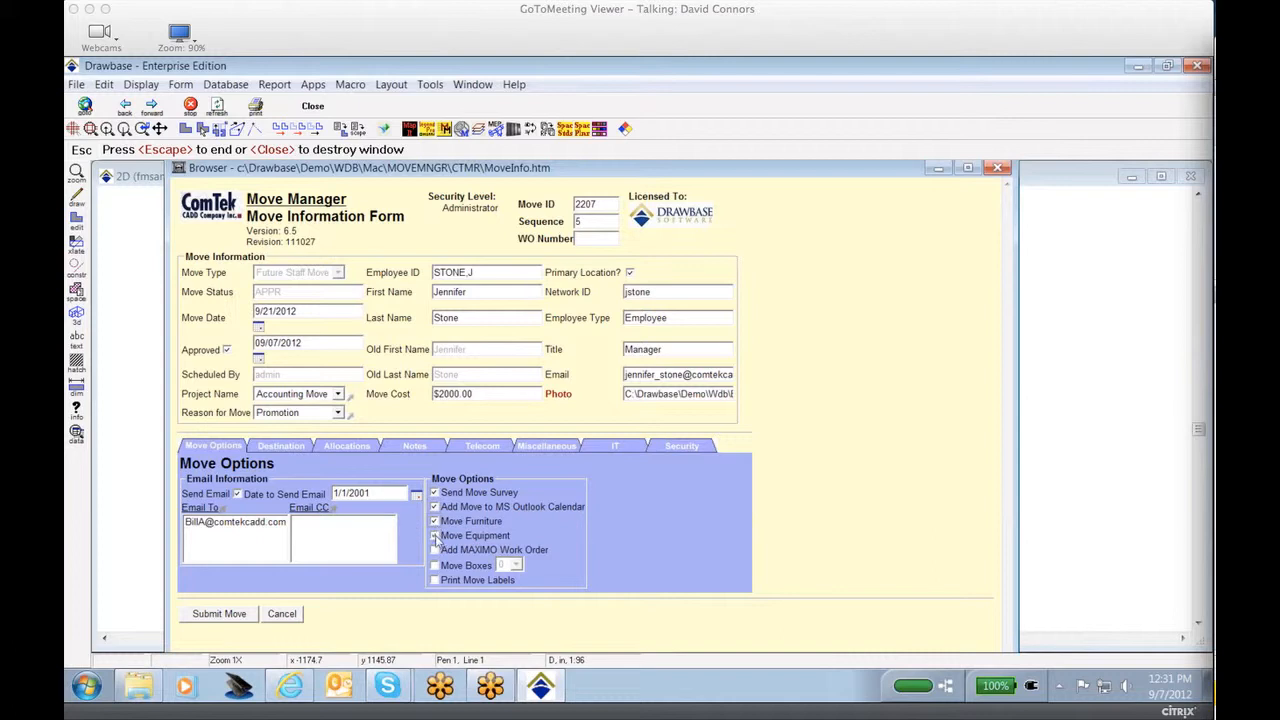
pyautogui.click(434, 536)
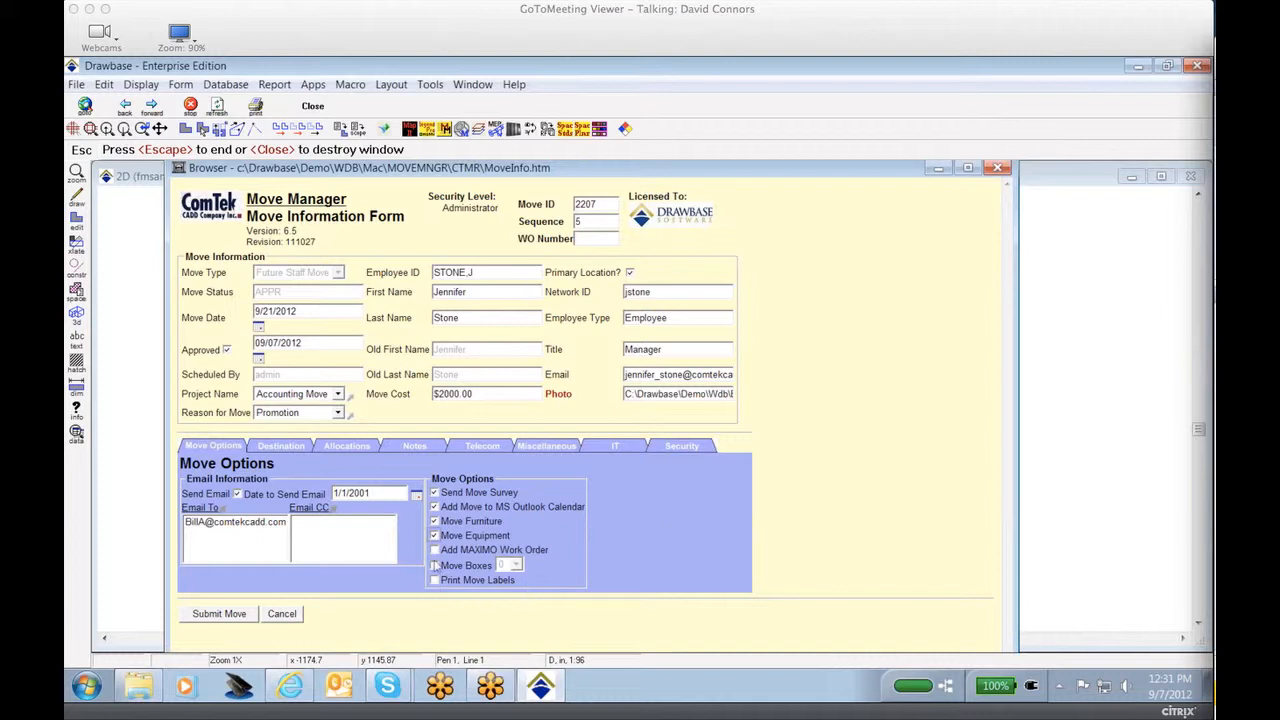
pyautogui.click(512, 564)
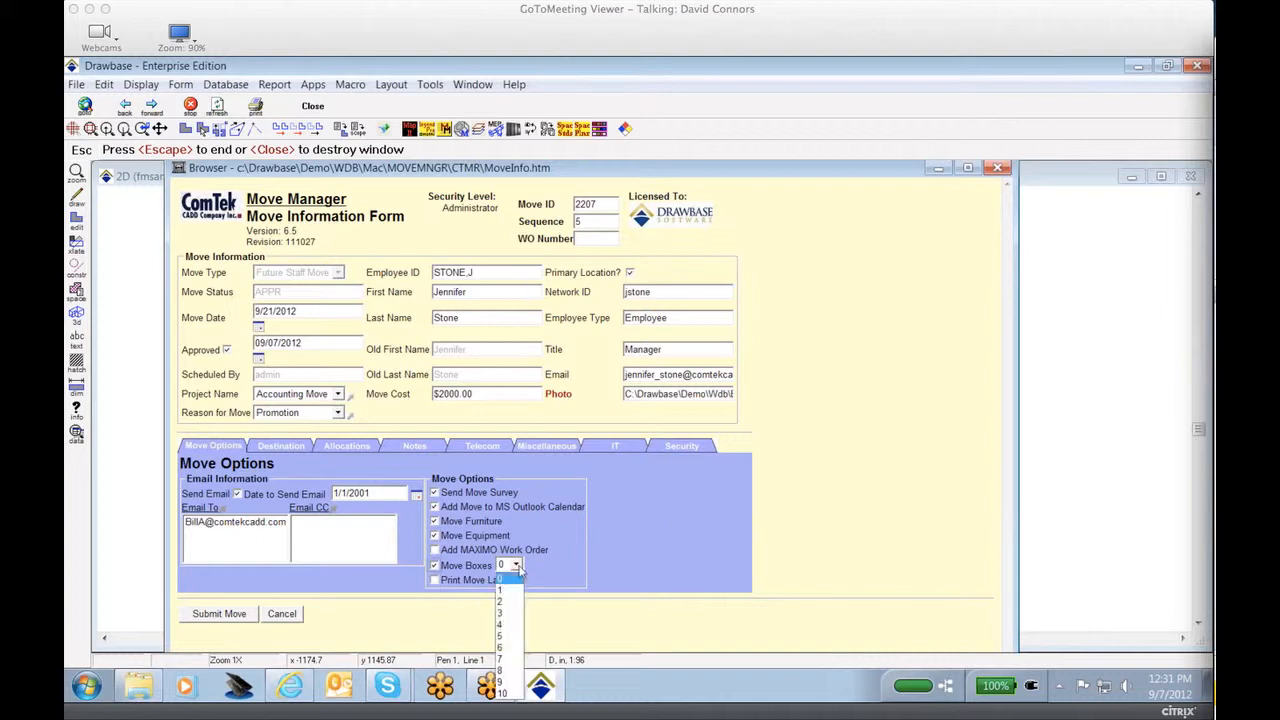
pyautogui.click(504, 588)
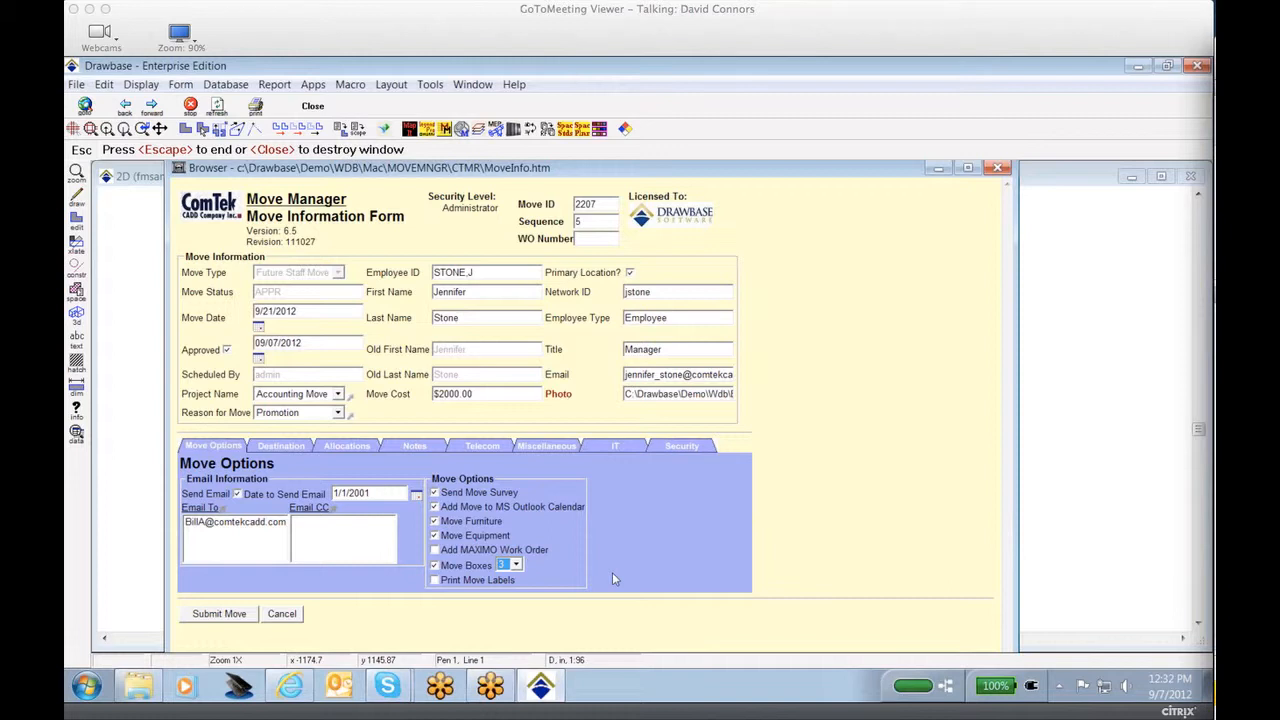
pyautogui.moveTo(600, 544)
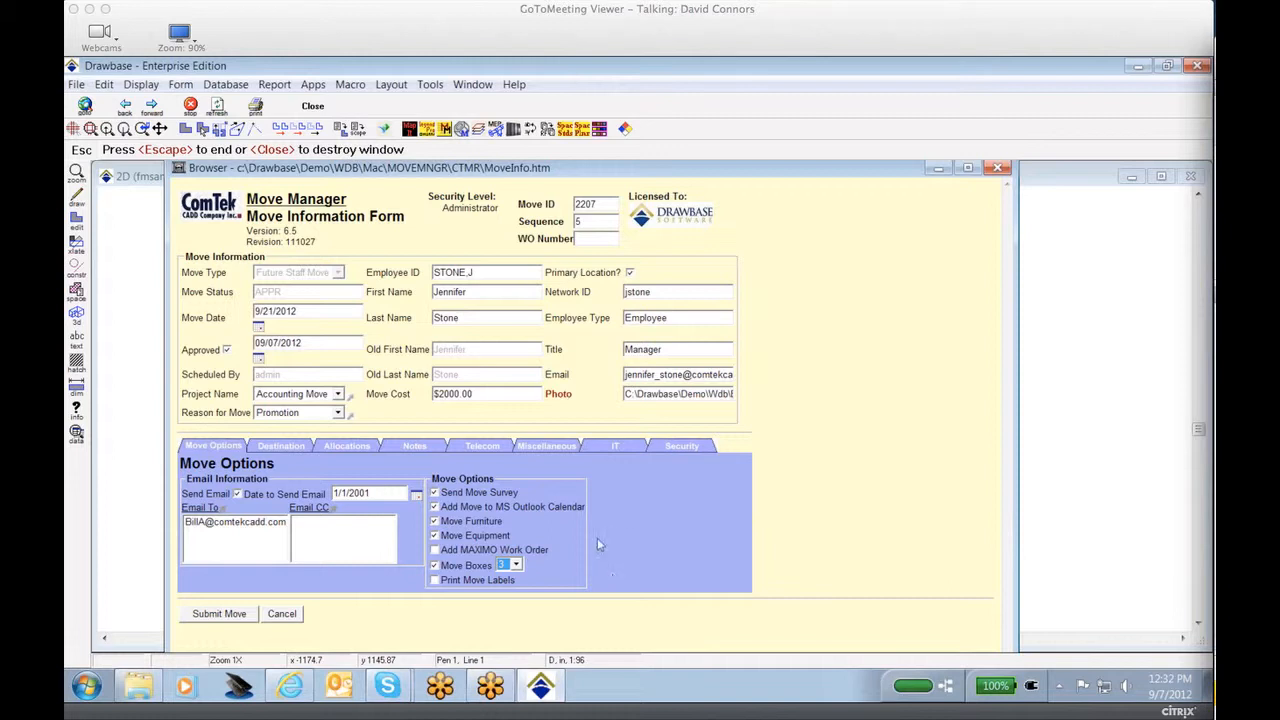
pyautogui.moveTo(824, 464)
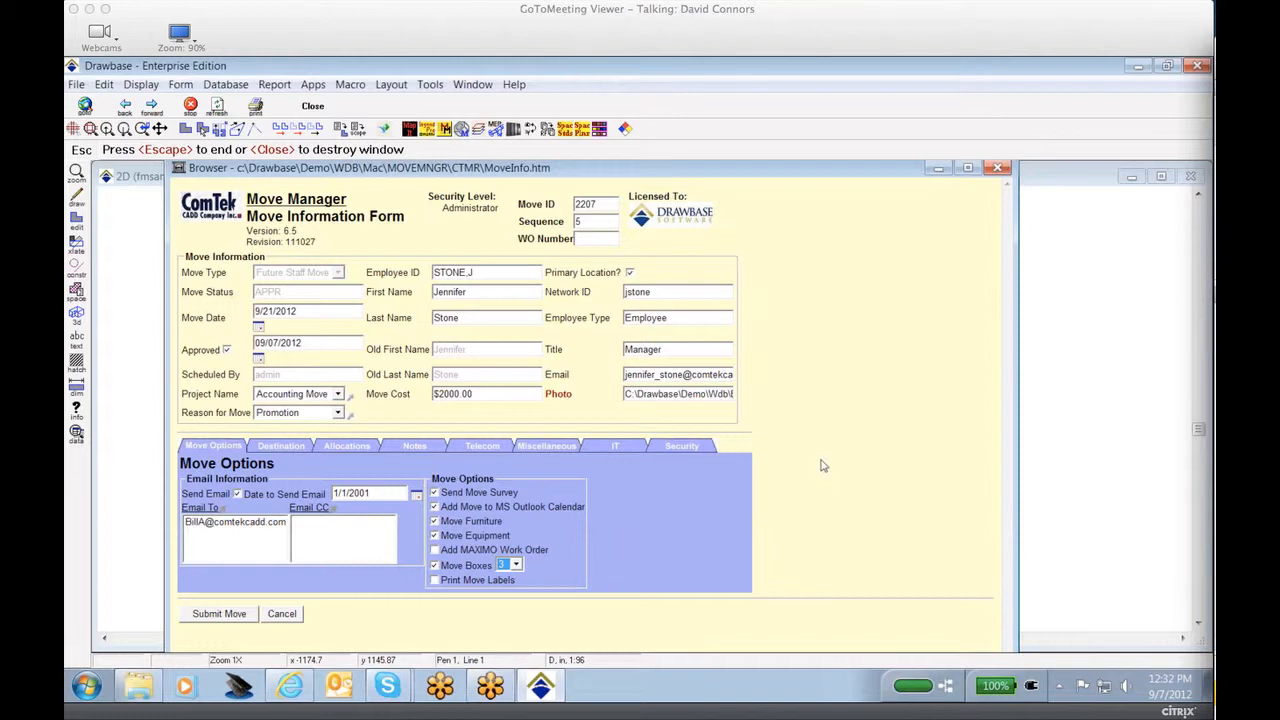
pyautogui.moveTo(816, 332)
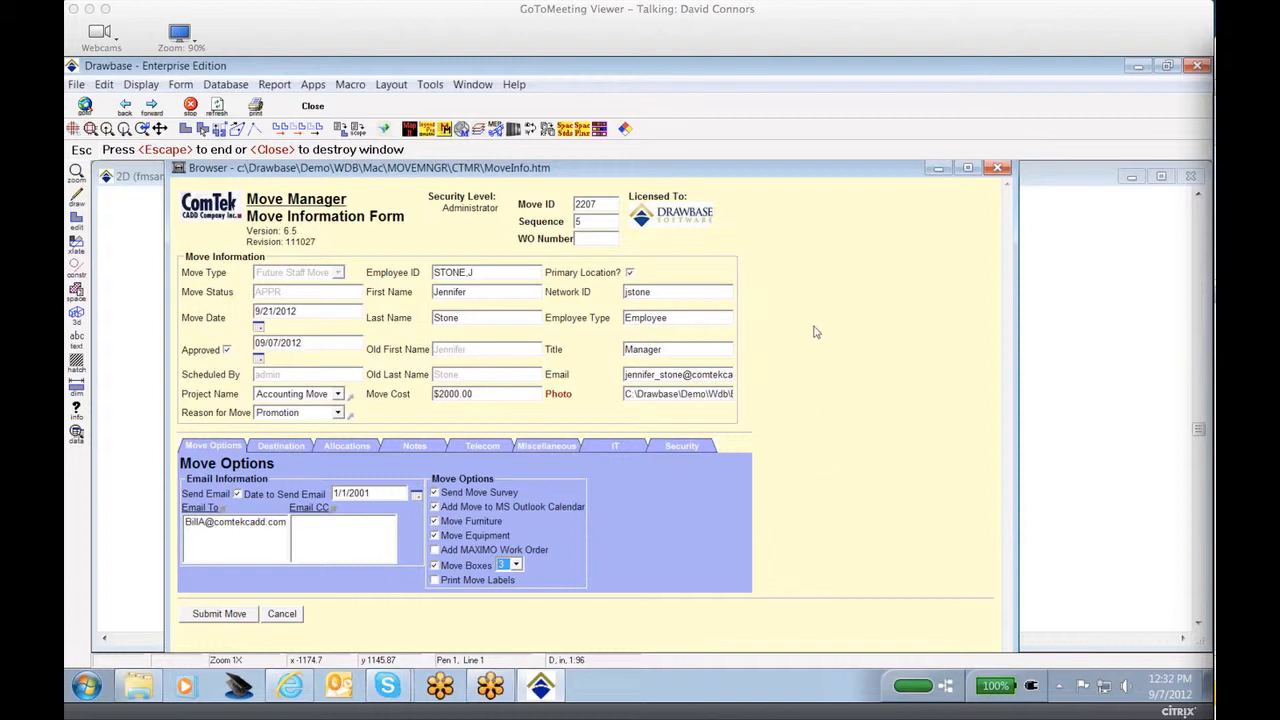
pyautogui.moveTo(806, 332)
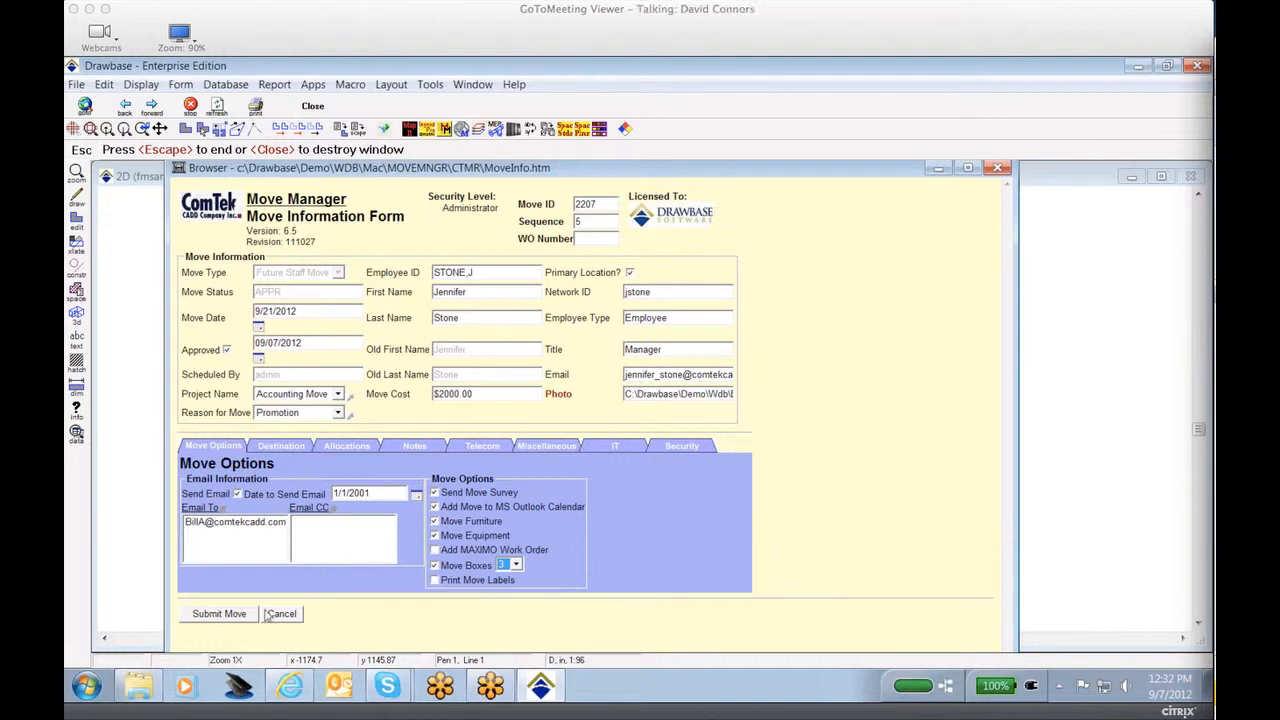
pyautogui.moveTo(252, 614)
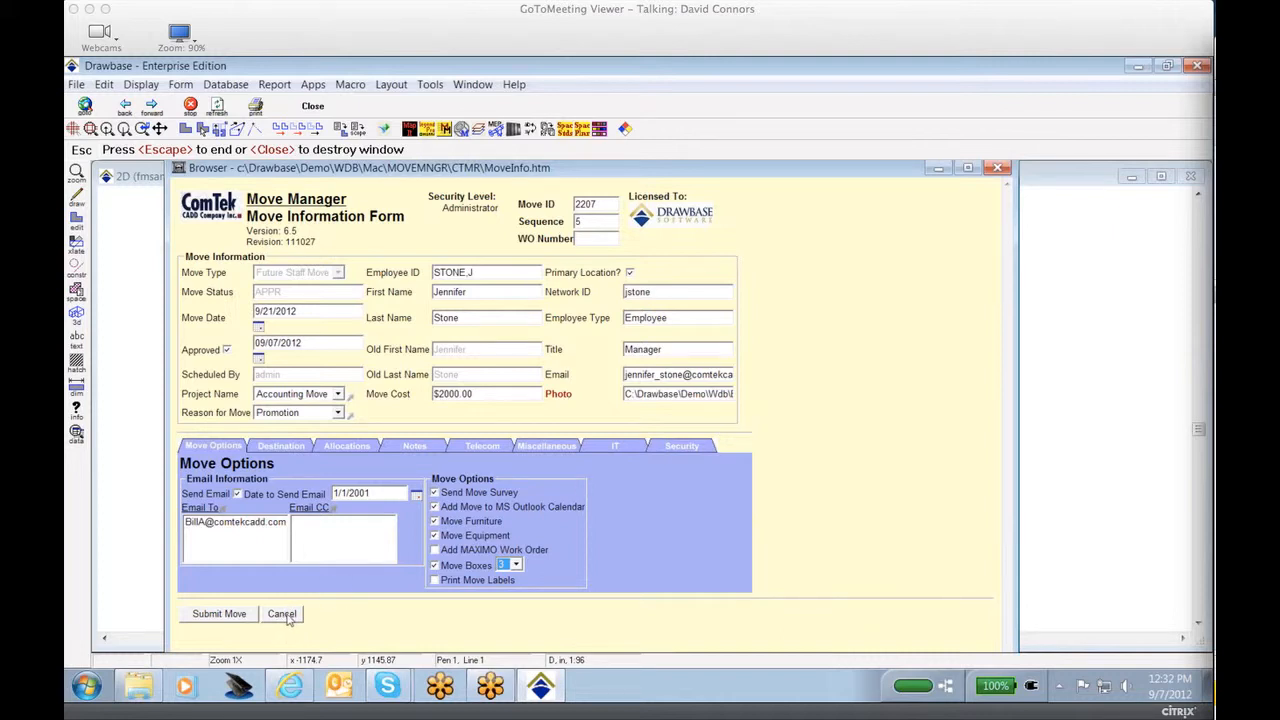
# Cancel the move form and close the Future Group Moves list, returning to the main menu
pyautogui.click(280, 614)
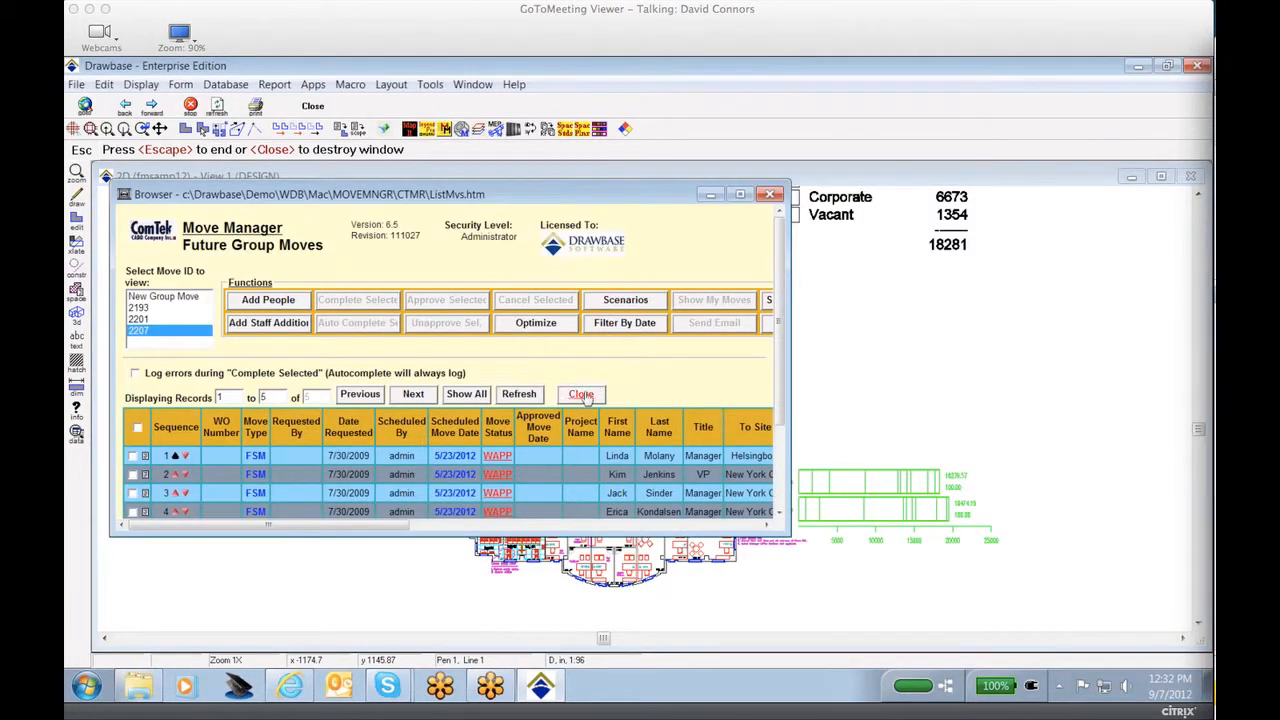
pyautogui.click(580, 394)
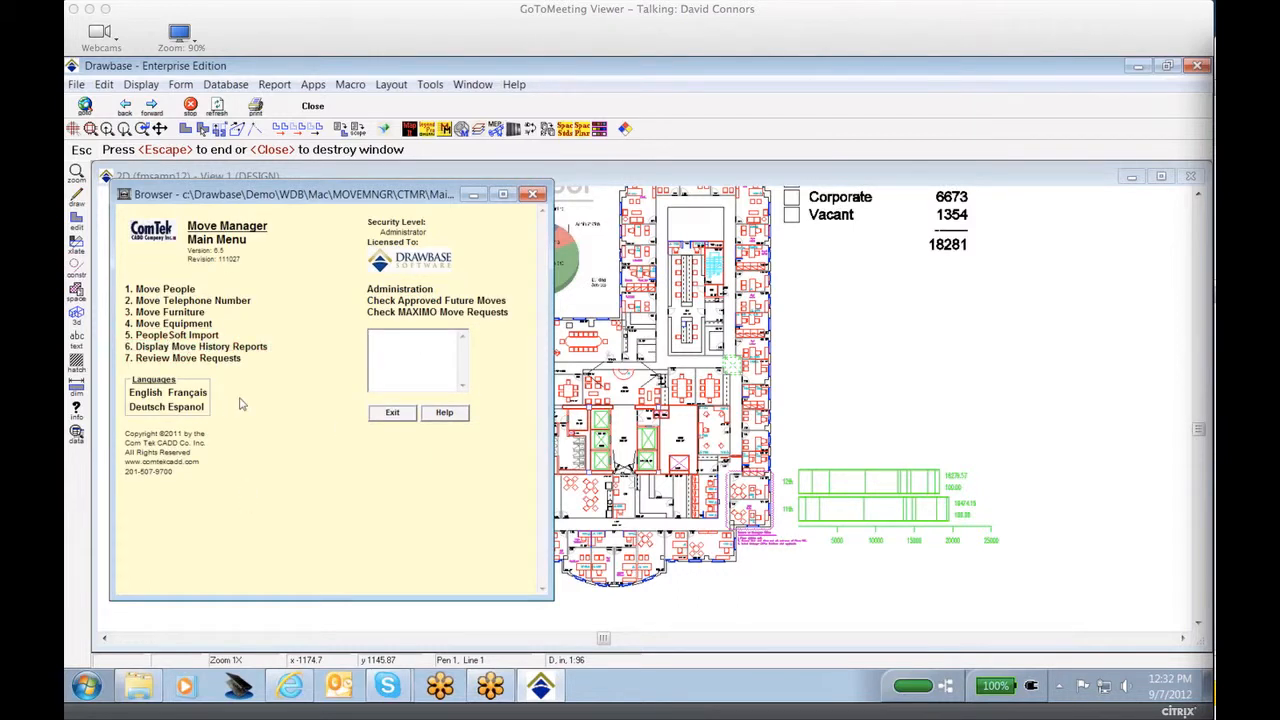
pyautogui.moveTo(248, 412)
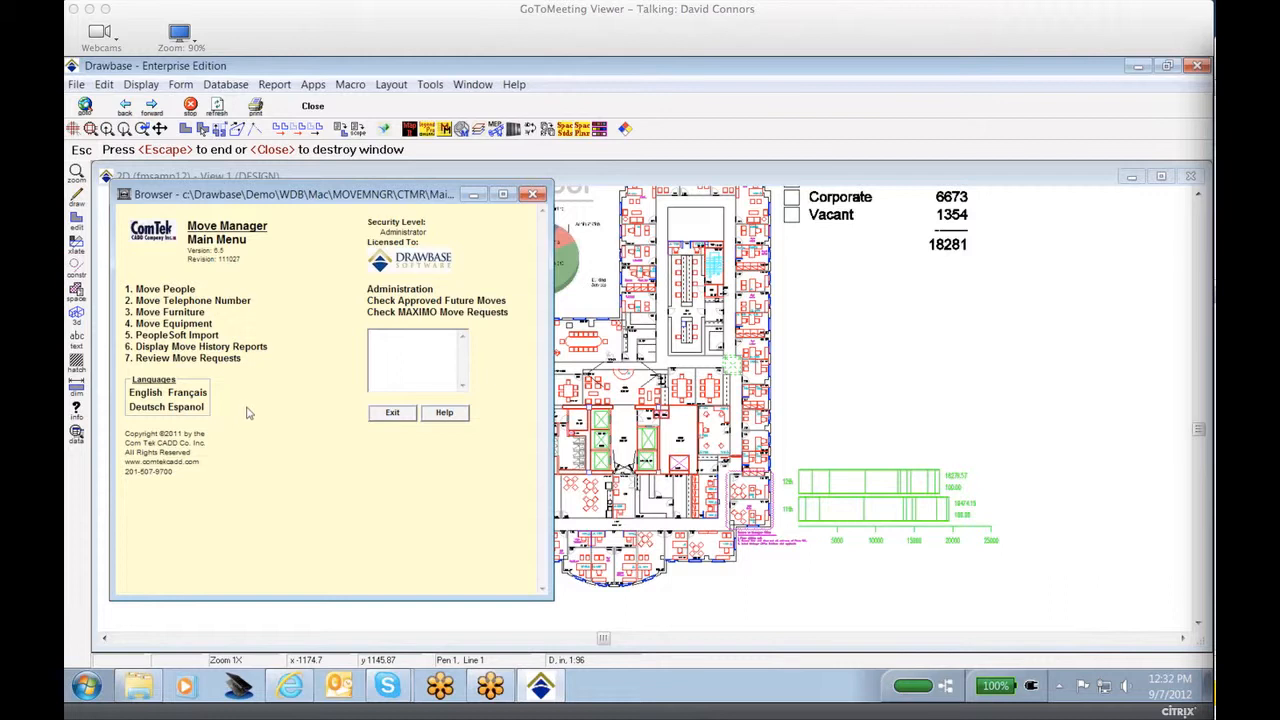
pyautogui.moveTo(176, 336)
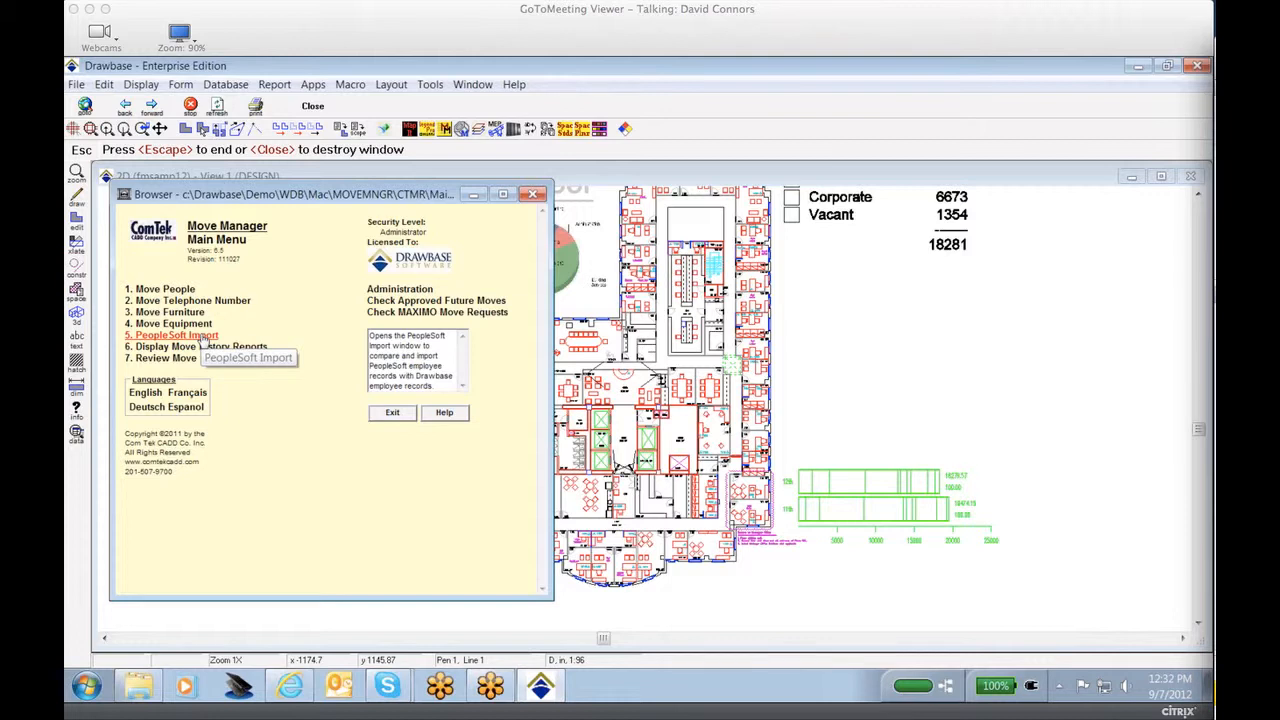
pyautogui.moveTo(200, 340)
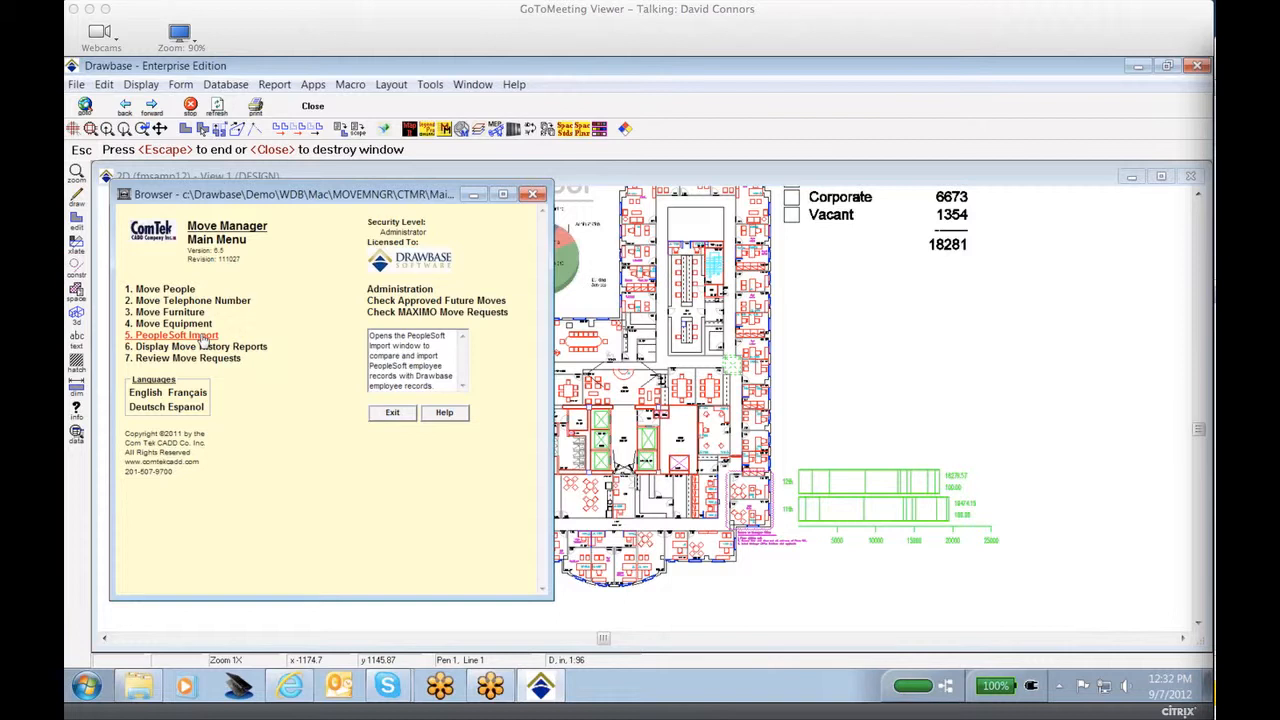
pyautogui.moveTo(296, 344)
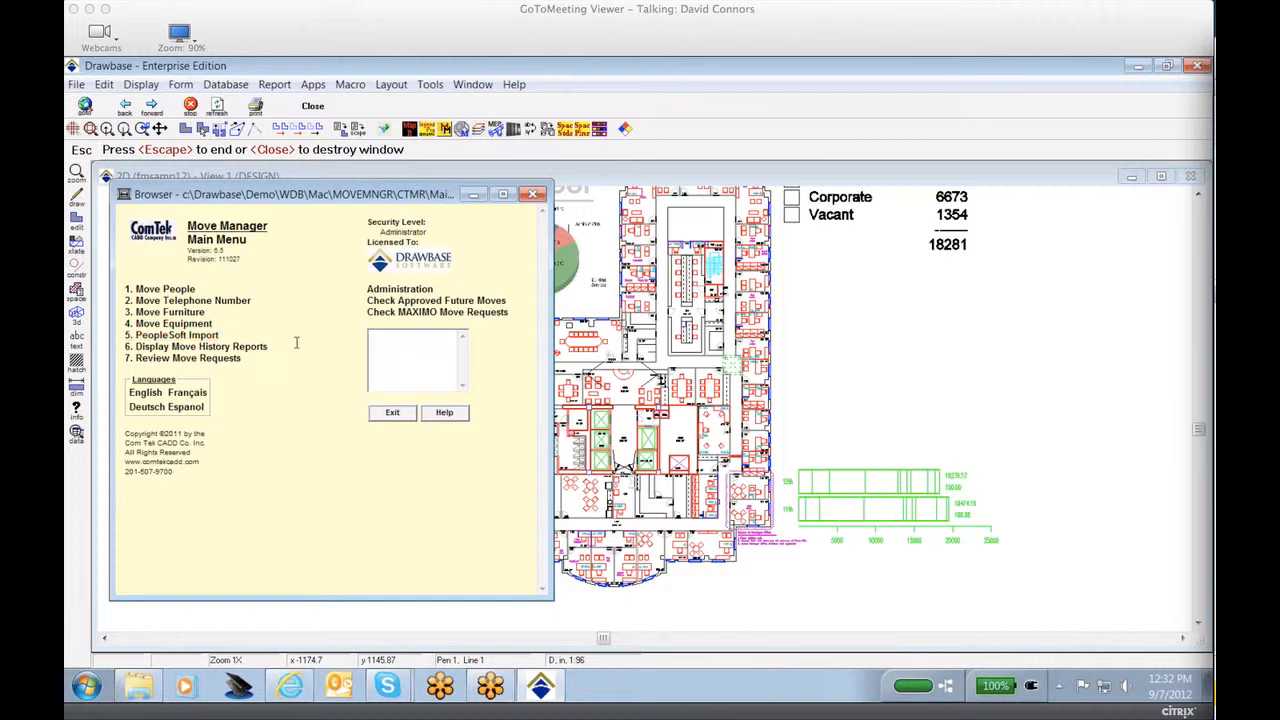